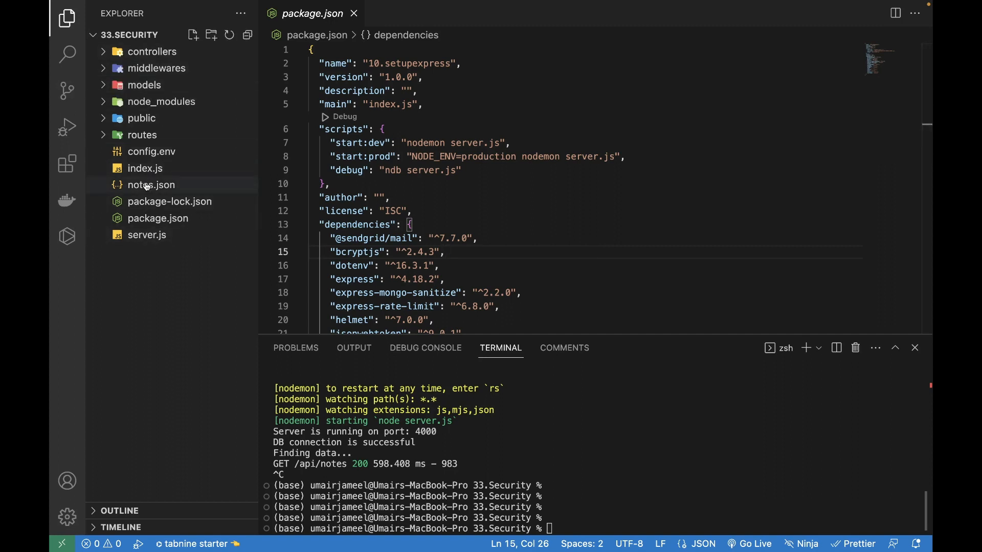
pyautogui.moveTo(151, 185)
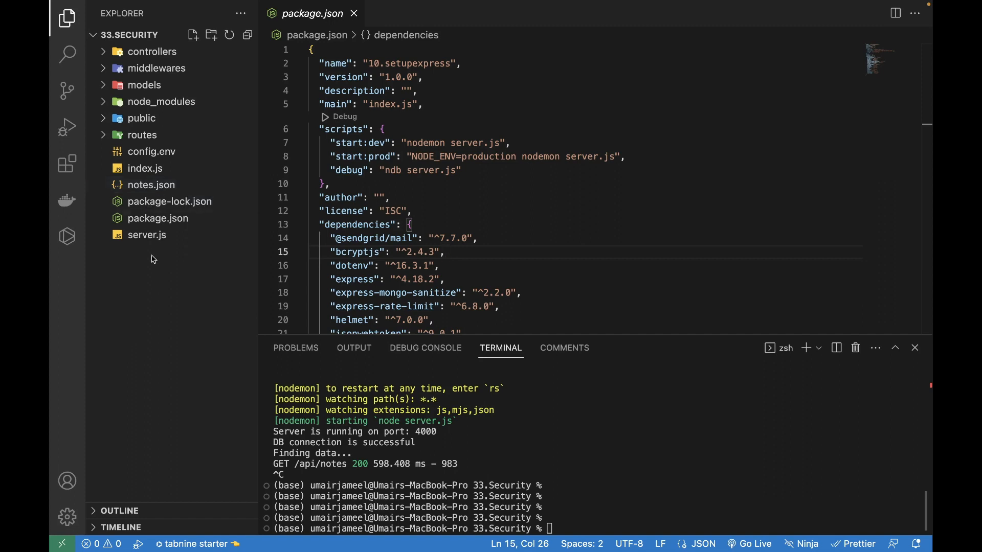
pyautogui.moveTo(161, 292)
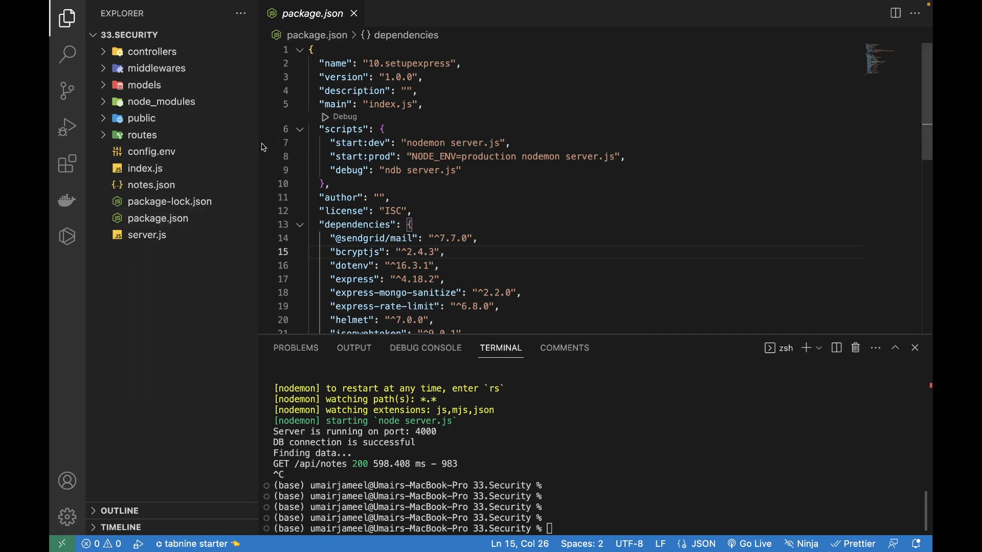
pyautogui.moveTo(662, 184)
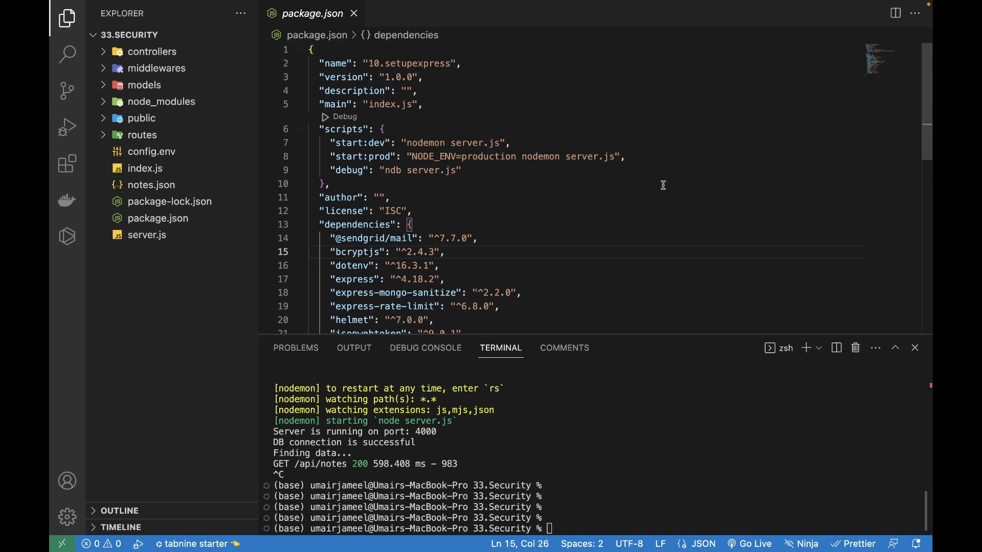
pyautogui.moveTo(432, 182)
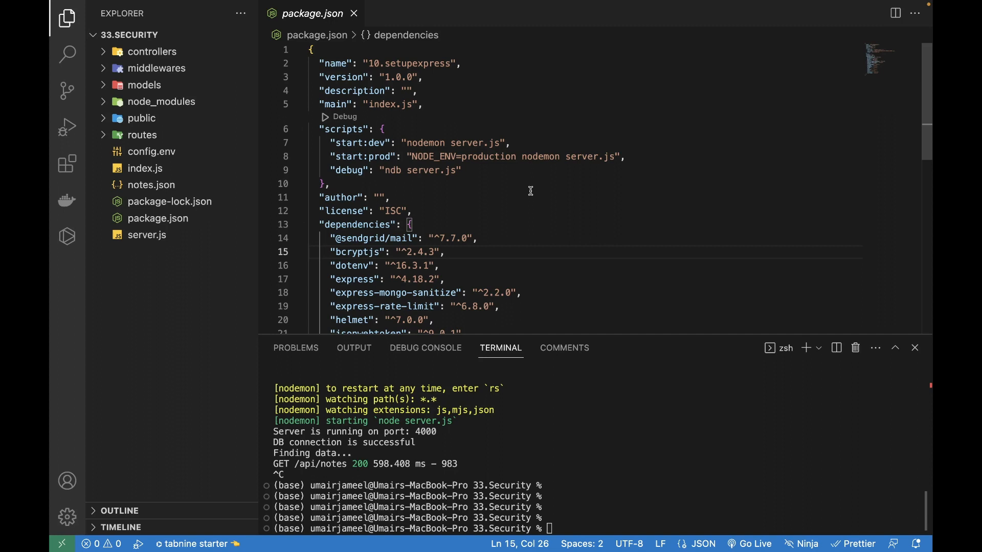
pyautogui.moveTo(549, 278)
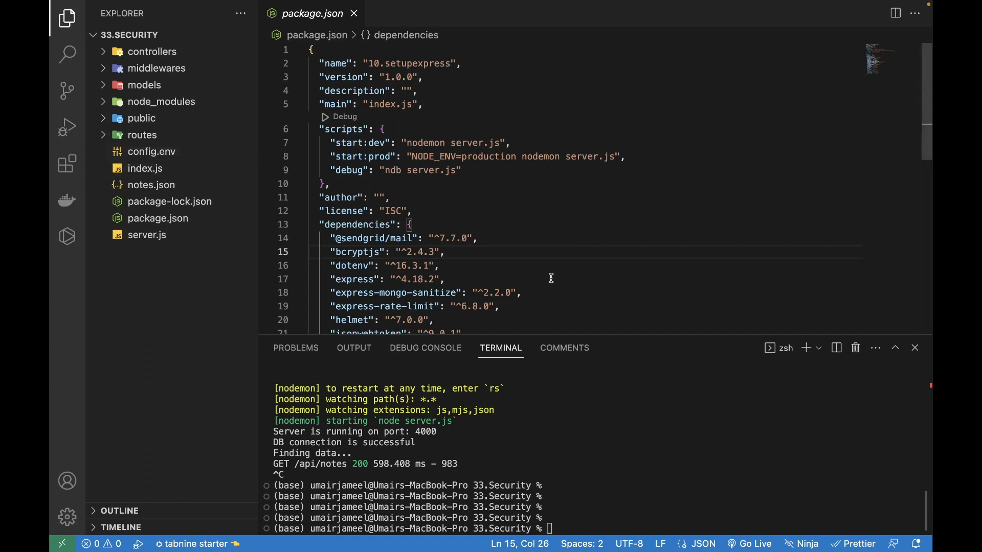
# Expand the routes, controllers and models folders in the Explorer to list their files
pyautogui.click(141, 134)
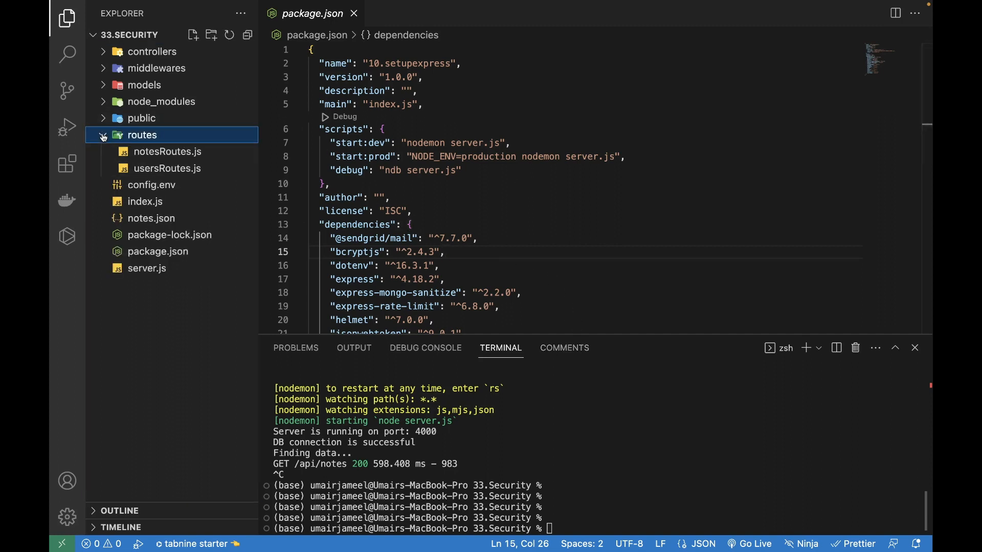
pyautogui.click(152, 51)
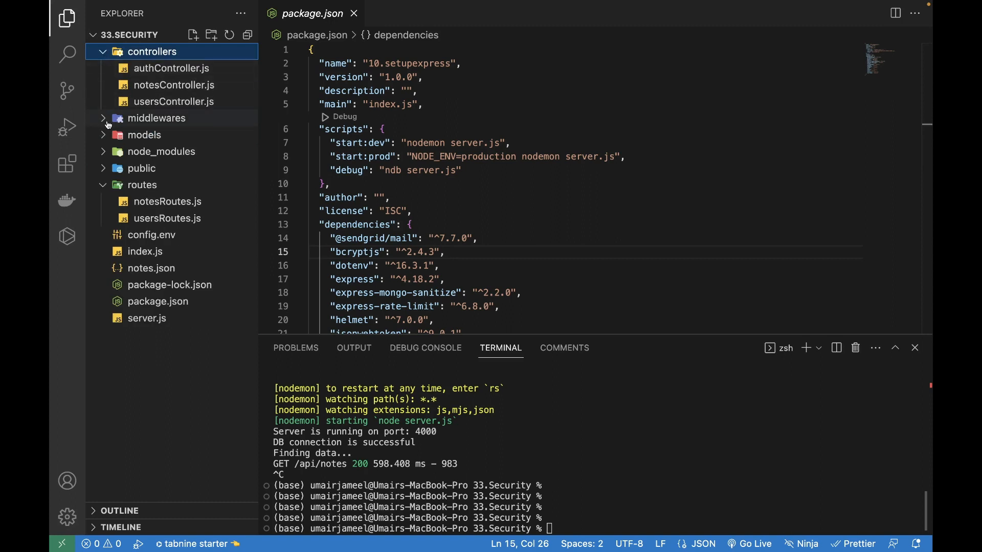
pyautogui.click(145, 134)
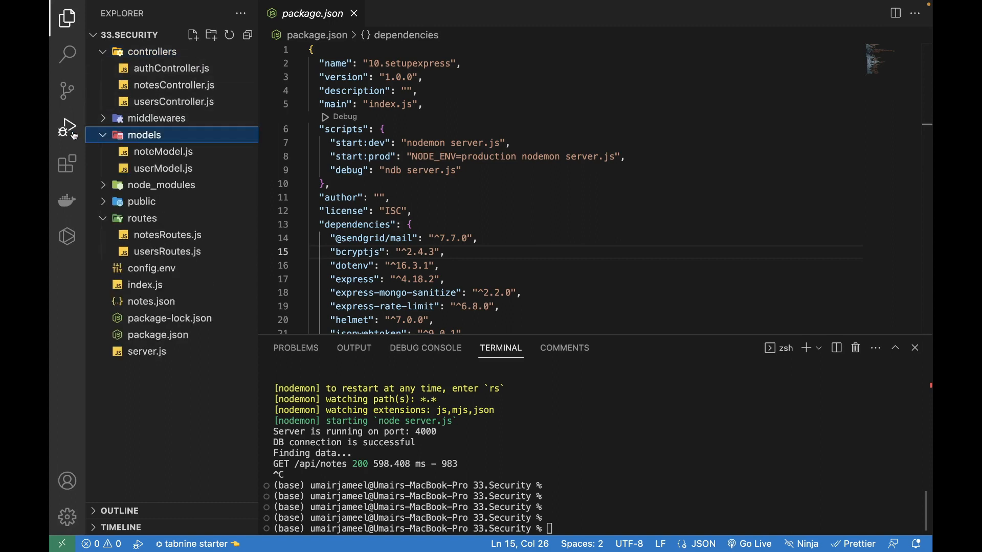
# Create a launch.json file with a Node.js debug configuration from Run and Debug
pyautogui.click(66, 127)
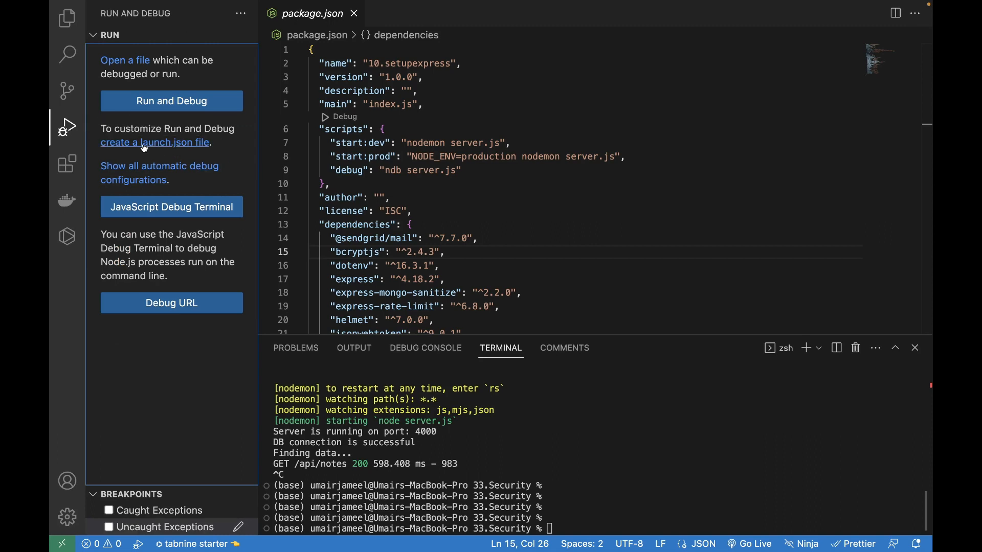
pyautogui.click(170, 101)
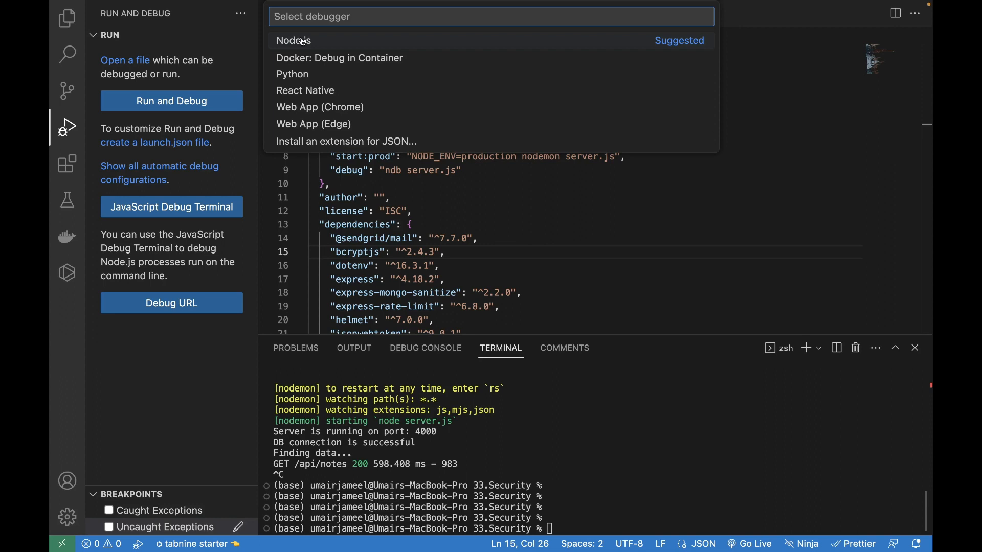
pyautogui.click(293, 40)
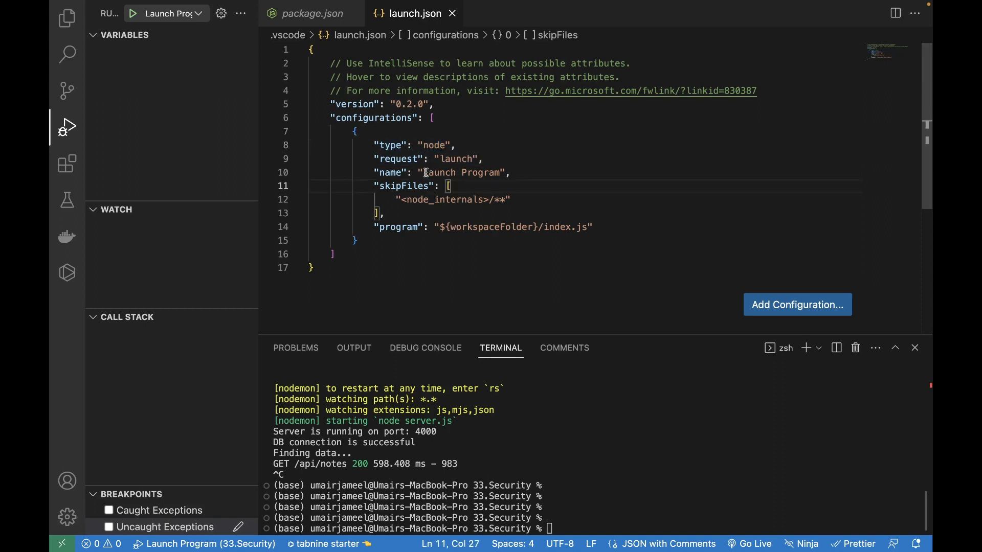
# Rename the configuration to 'Node Express Testing' and select the program path's workspace folder
pyautogui.doubleClick(440, 173)
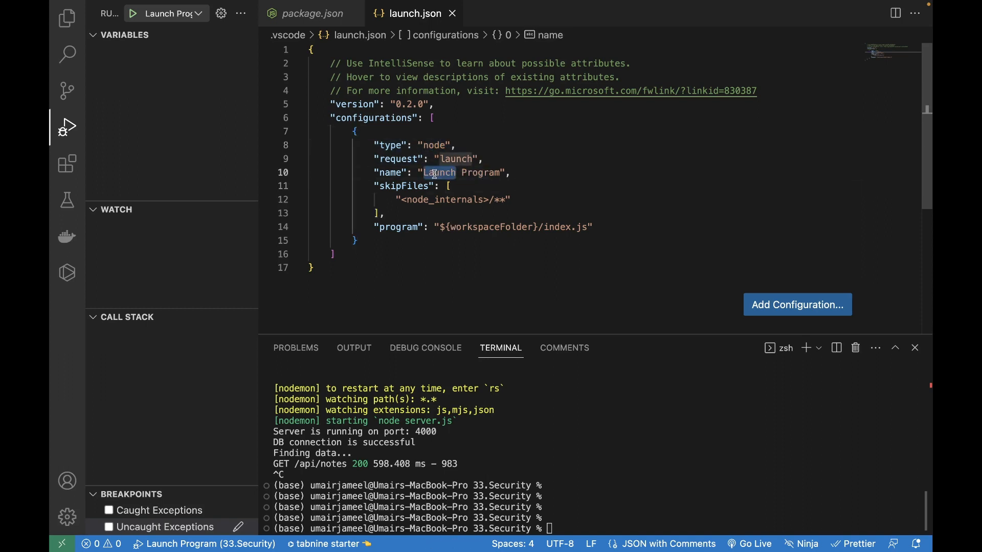
pyautogui.write('Node Expre')
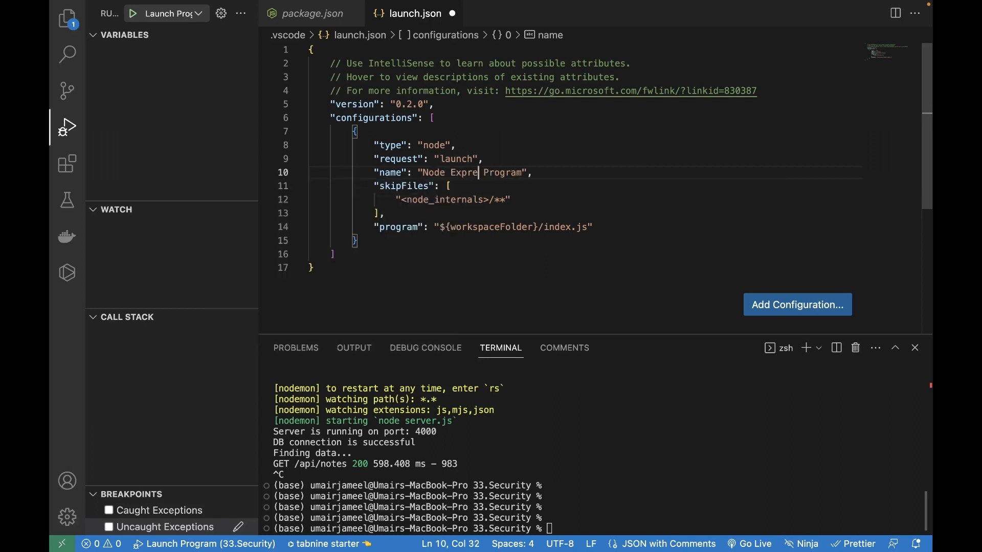
pyautogui.write('ss')
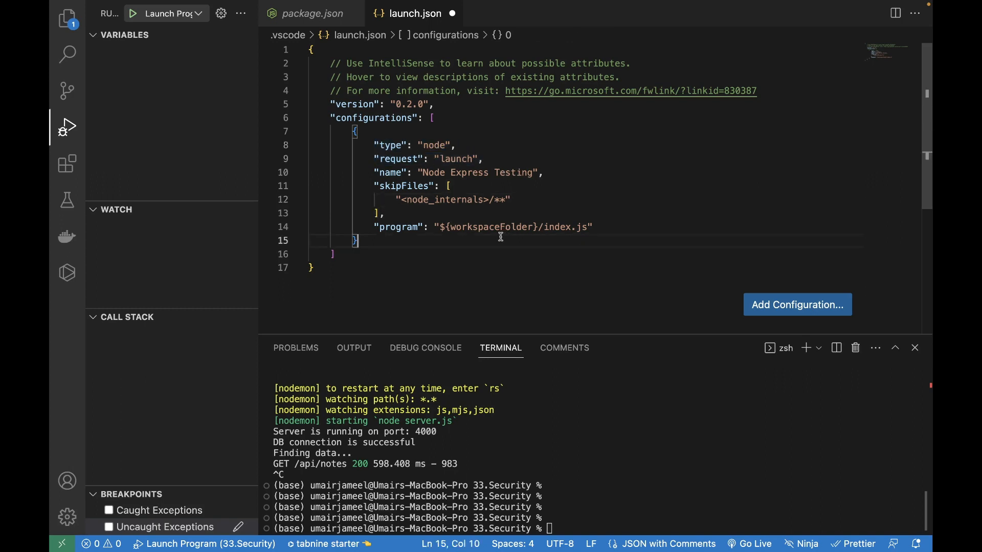
pyautogui.moveTo(380, 227); pyautogui.dragTo(537, 226)
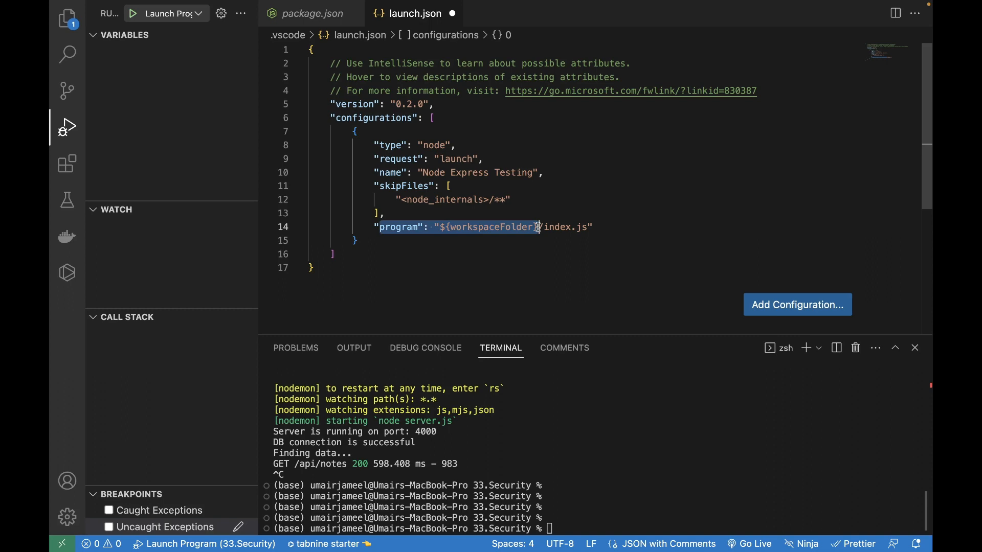
# Confirm launch.json sits in the .vscode folder, then close launch.json and package.json
pyautogui.click(448, 186)
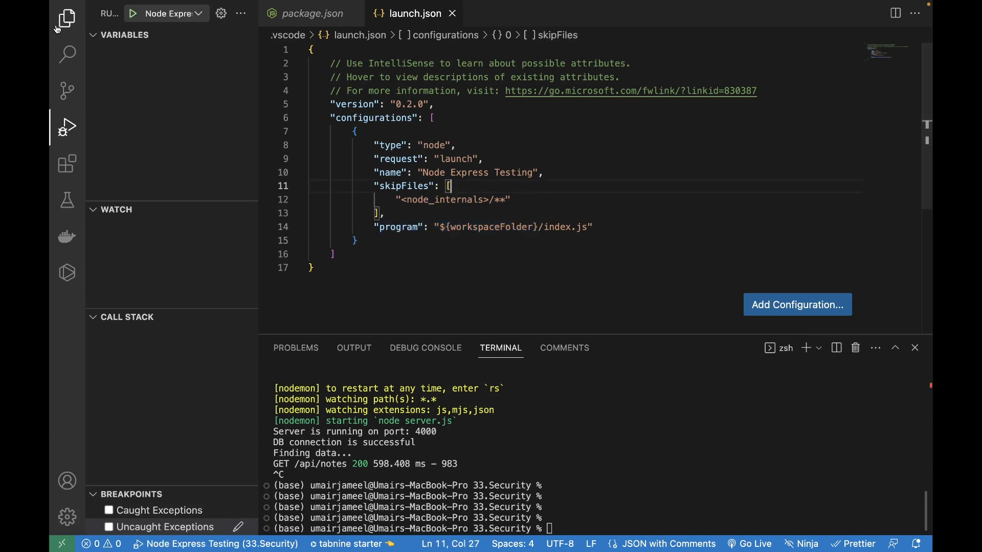
pyautogui.click(67, 19)
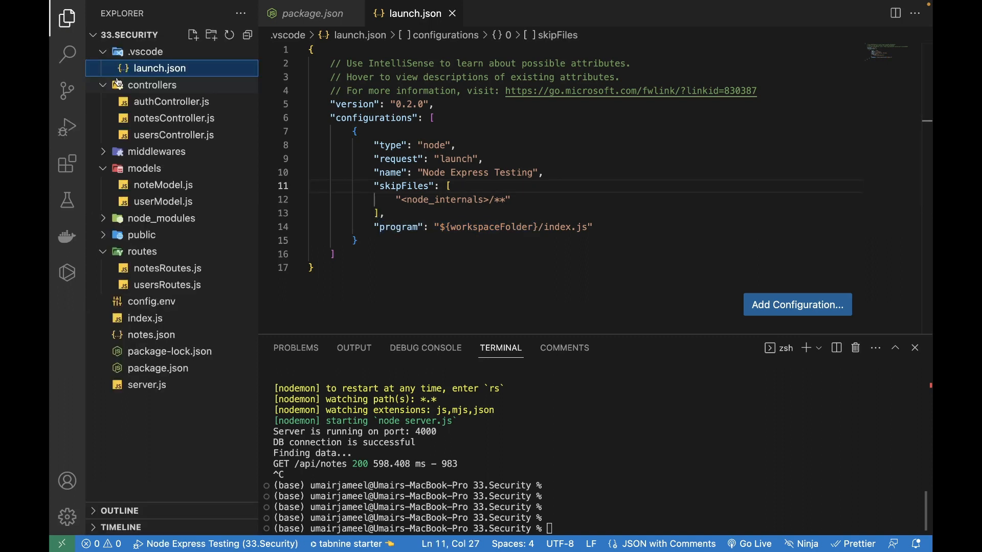
pyautogui.click(145, 51)
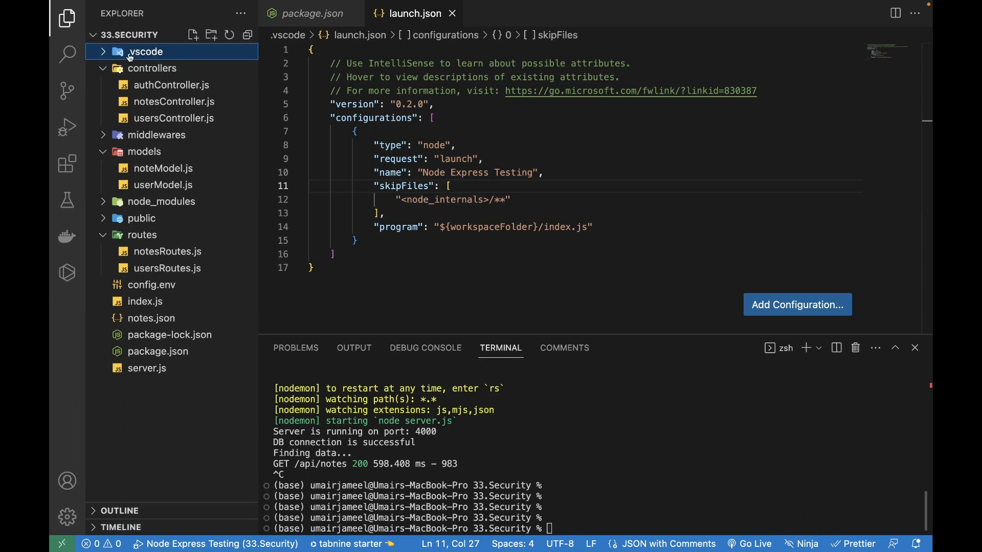
pyautogui.click(145, 51)
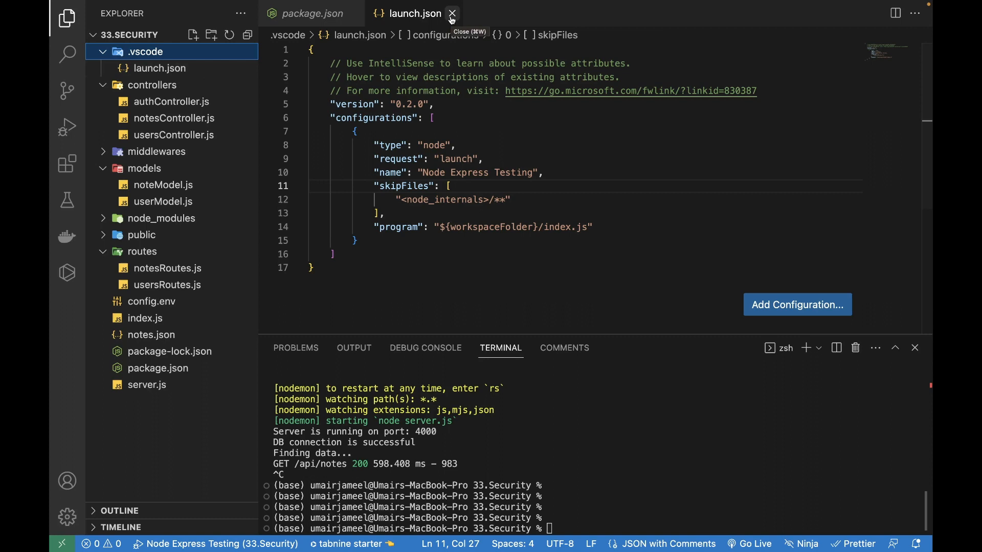
pyautogui.click(451, 13)
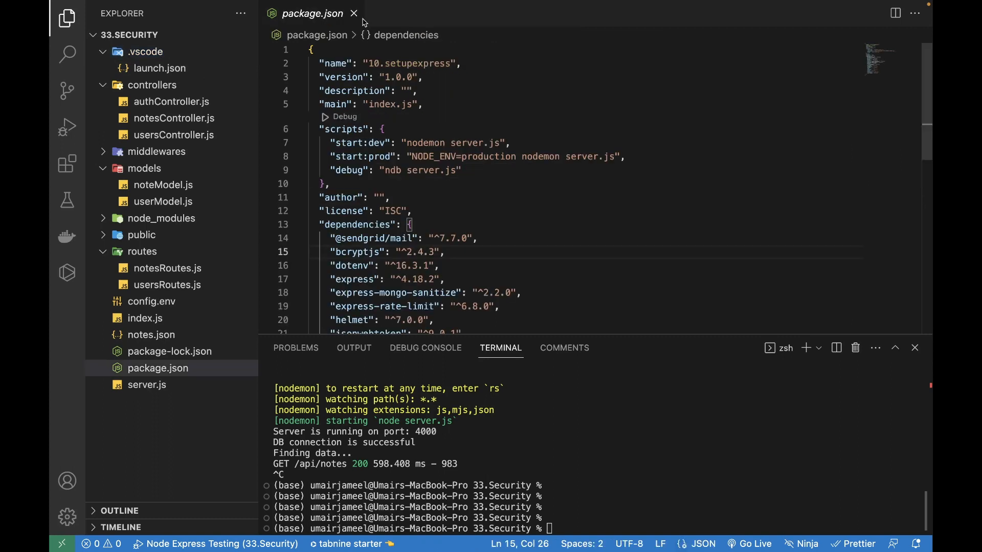
pyautogui.click(353, 14)
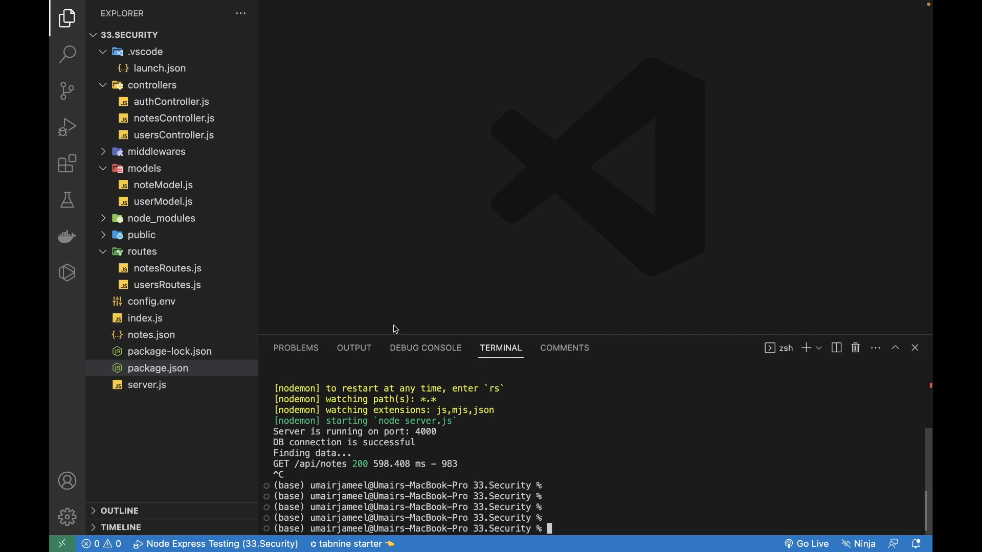
# Select Node Express Testing as the active debug configuration in Run and Debug
pyautogui.click(66, 127)
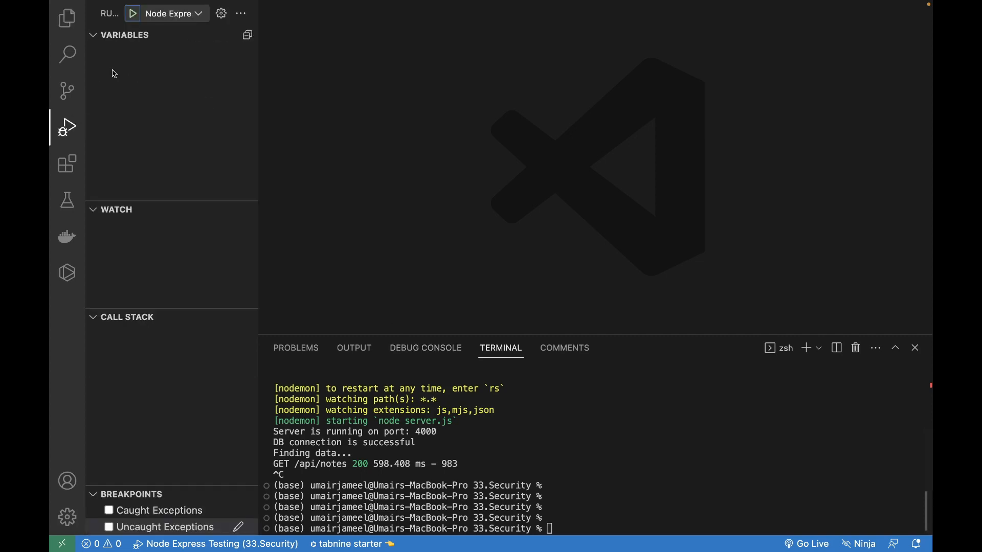
pyautogui.click(165, 14)
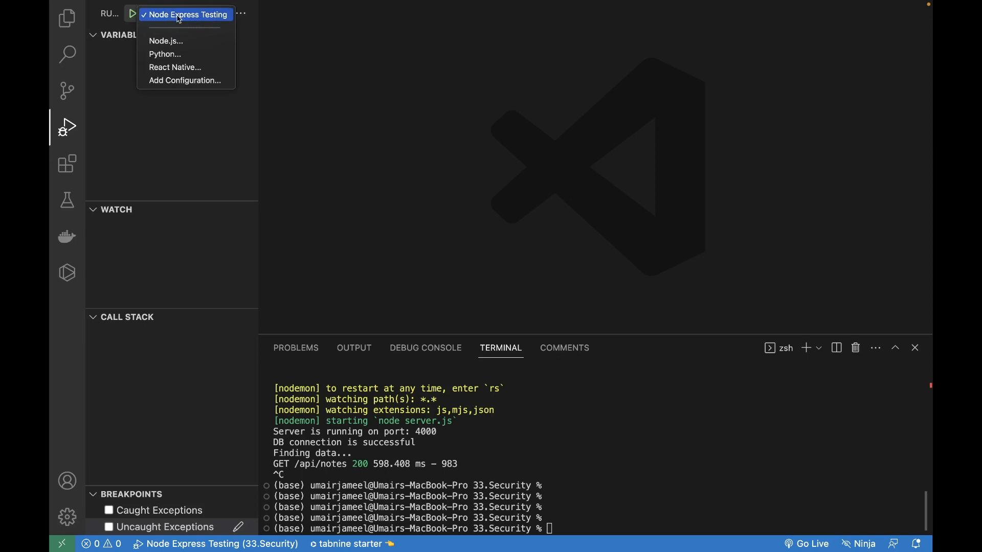
pyautogui.click(67, 18)
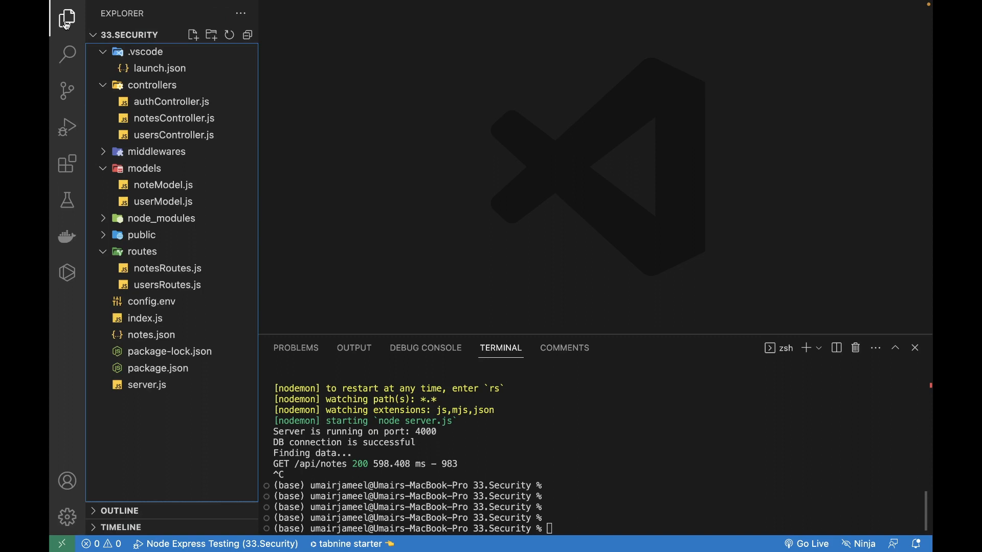
pyautogui.click(160, 68)
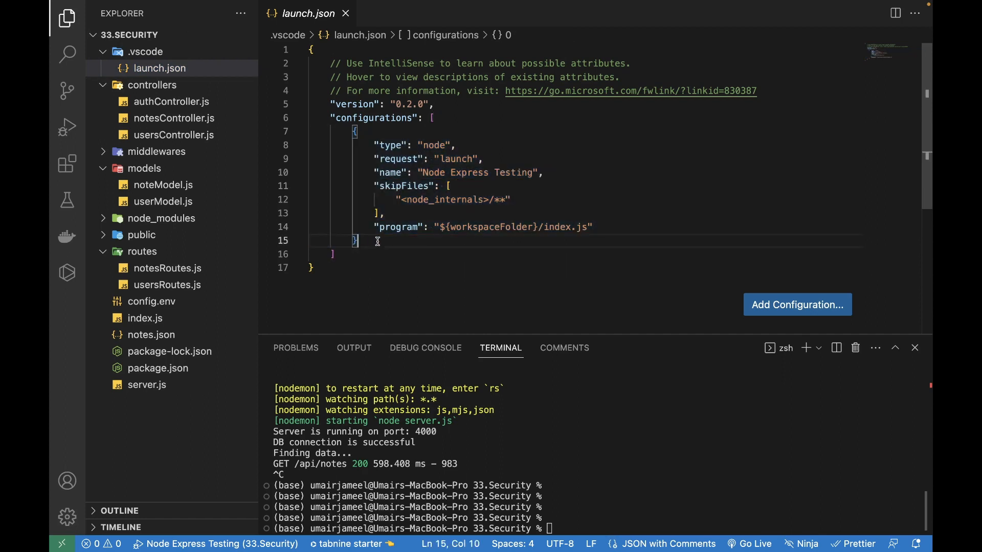
# Open package.json from the Explorer and review the start:dev and ndb debug scripts
pyautogui.click(66, 127)
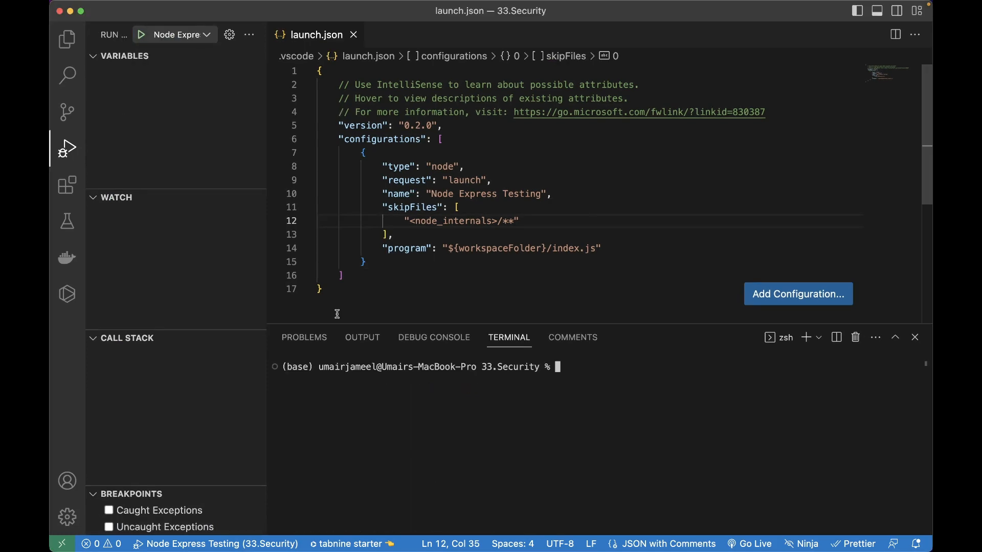
pyautogui.click(67, 38)
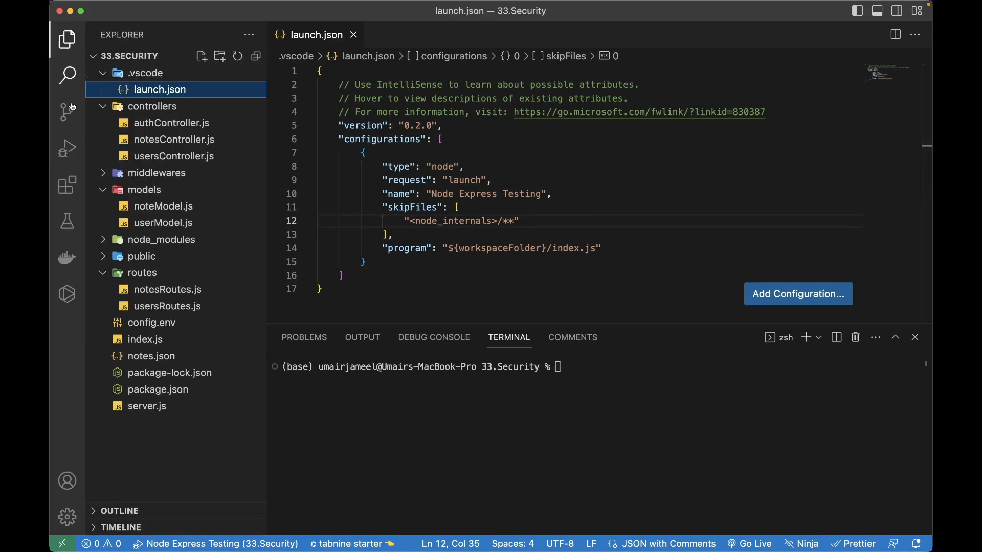
pyautogui.click(159, 389)
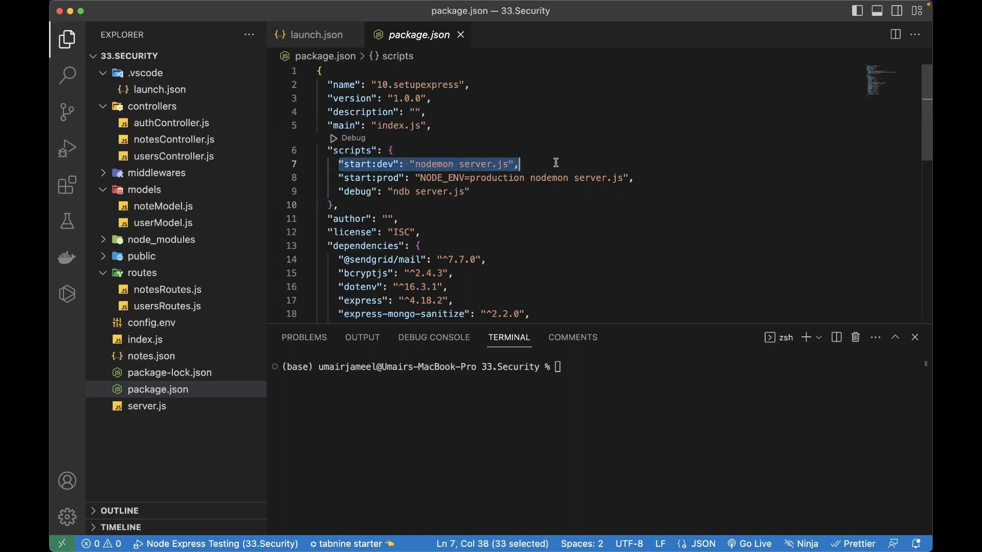
pyautogui.click(486, 246)
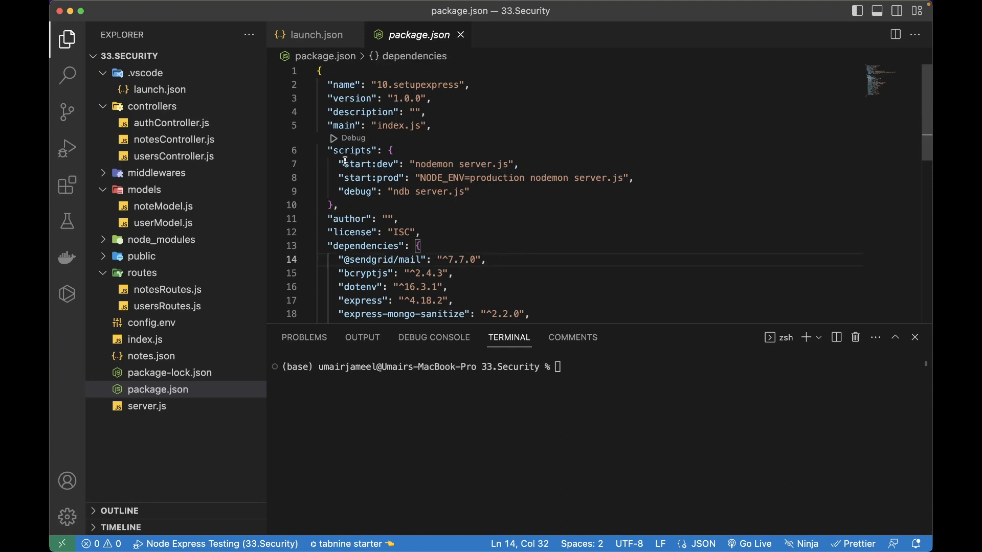
pyautogui.doubleClick(368, 164)
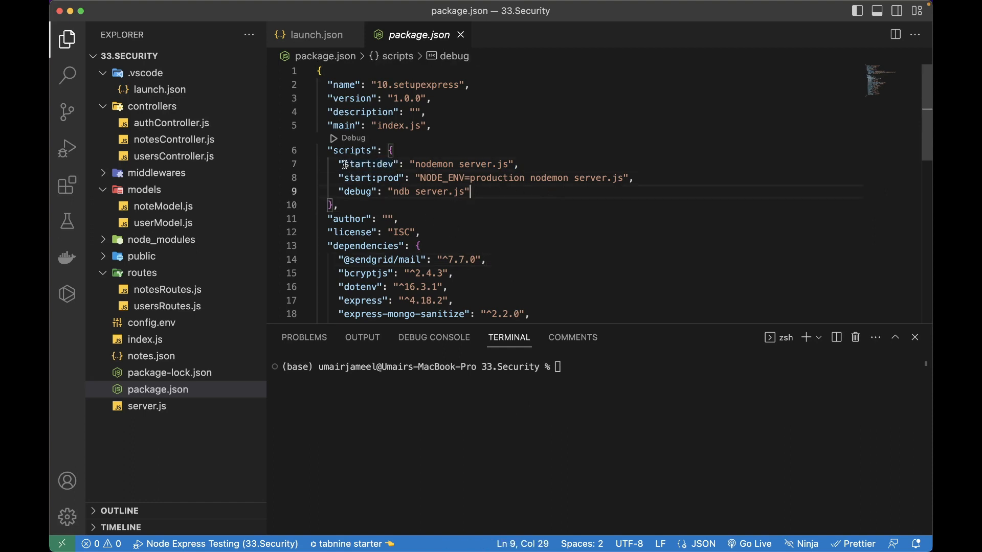
pyautogui.moveTo(523, 196)
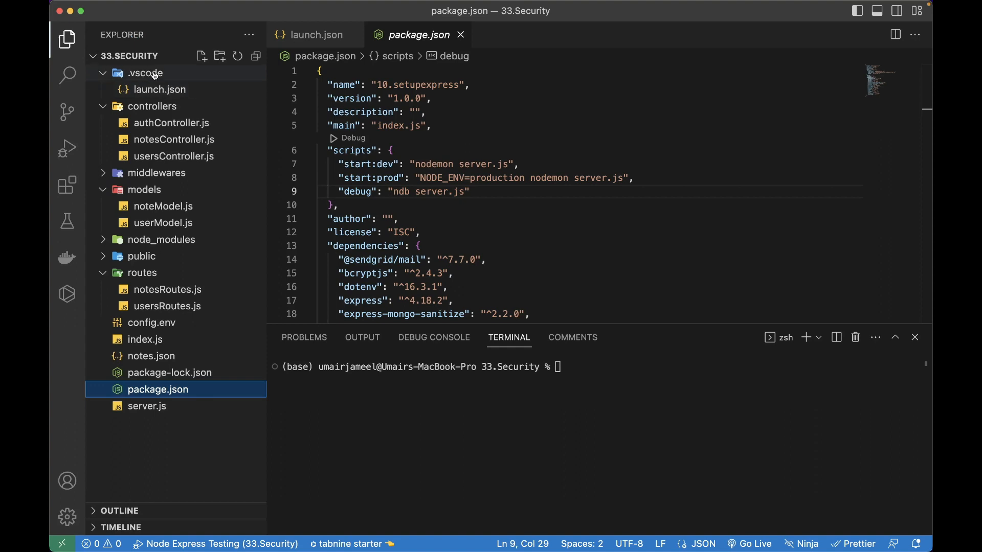
# Choose Run Script: start:dev from the Node.js options in the debug configuration dropdown
pyautogui.click(66, 149)
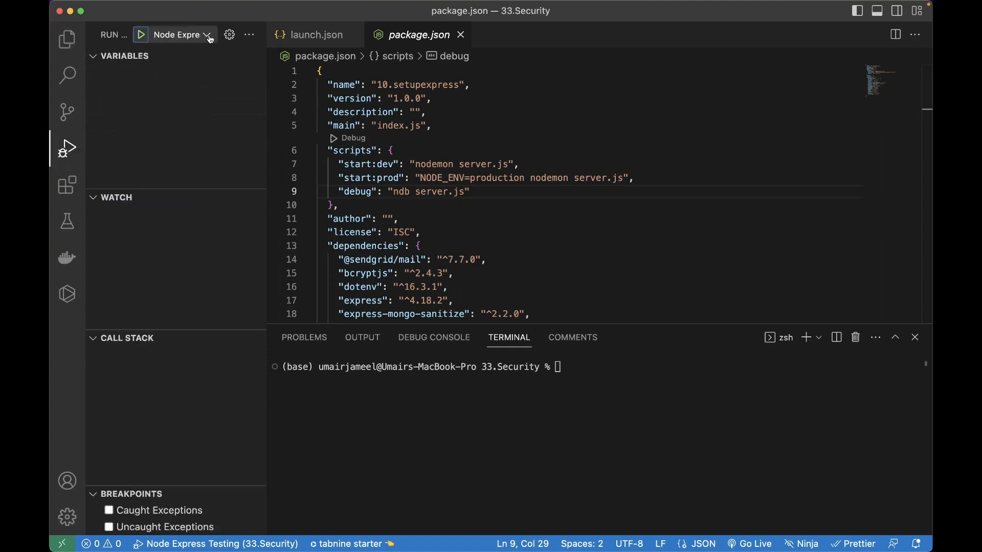
pyautogui.click(182, 34)
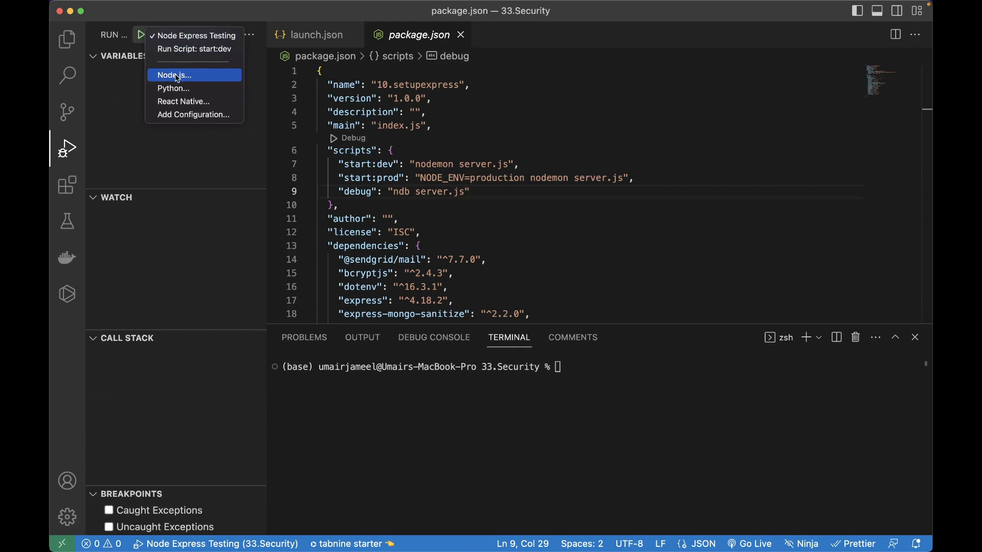
pyautogui.click(174, 75)
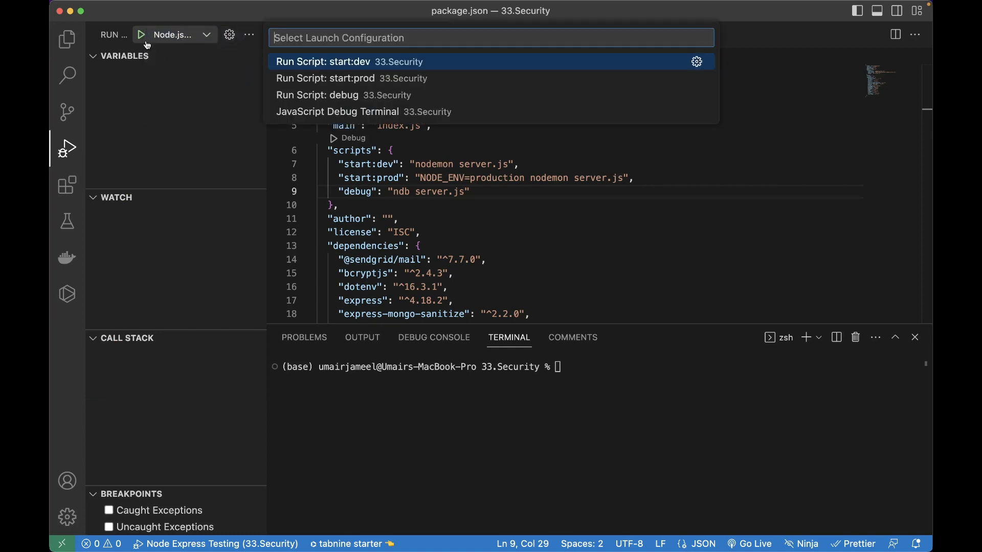
pyautogui.moveTo(350, 69)
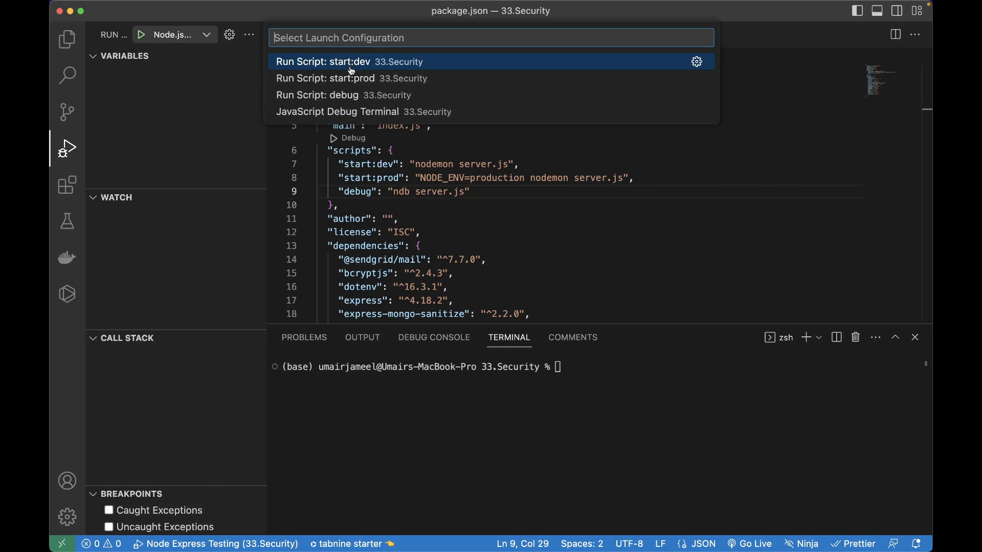
pyautogui.moveTo(348, 77)
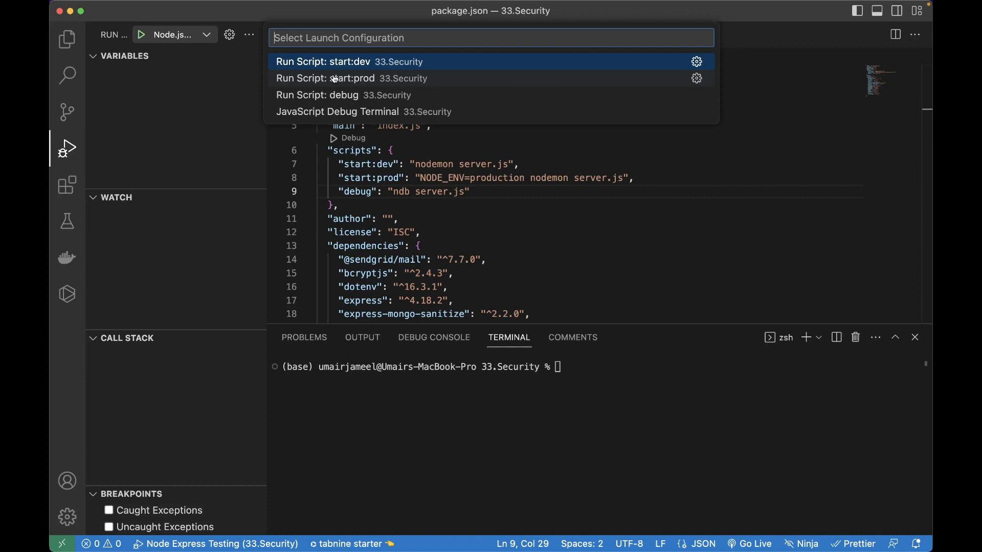
pyautogui.click(322, 61)
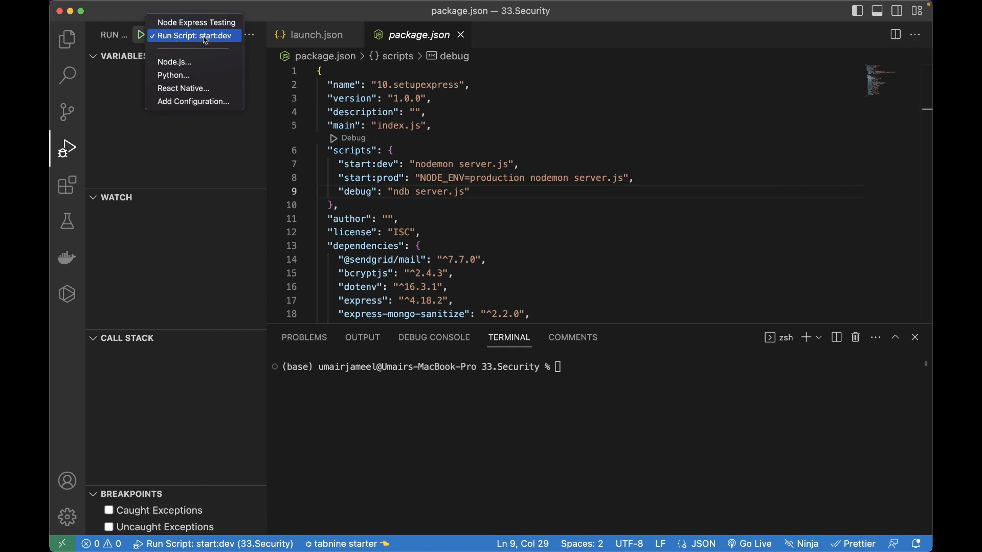
# Start debugging with the Run Script: start:dev configuration
pyautogui.click(195, 35)
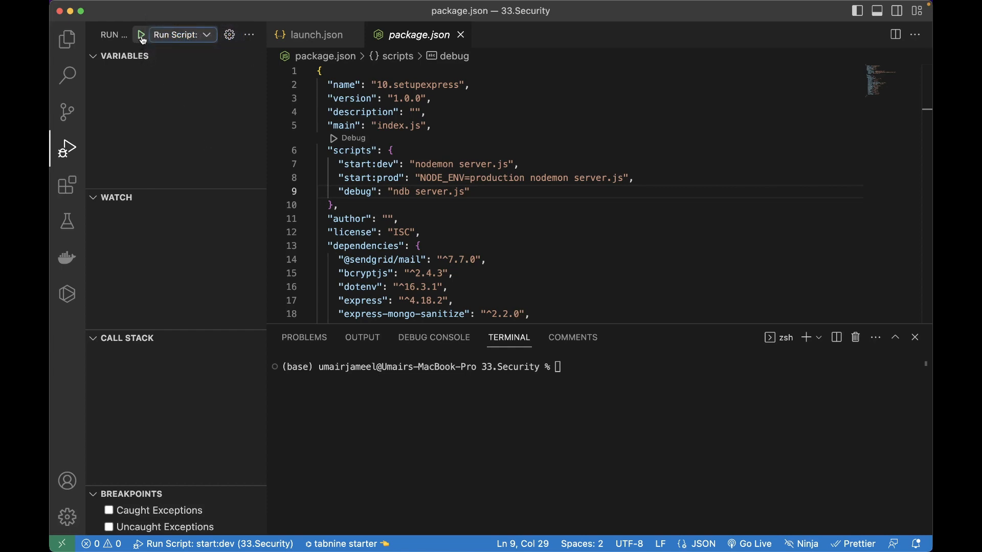
pyautogui.click(142, 34)
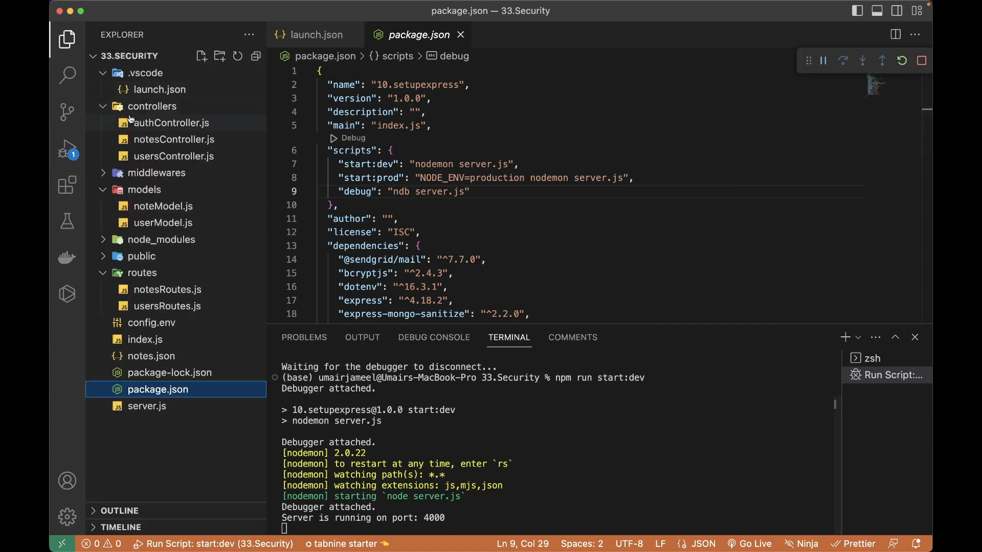
pyautogui.moveTo(156, 139)
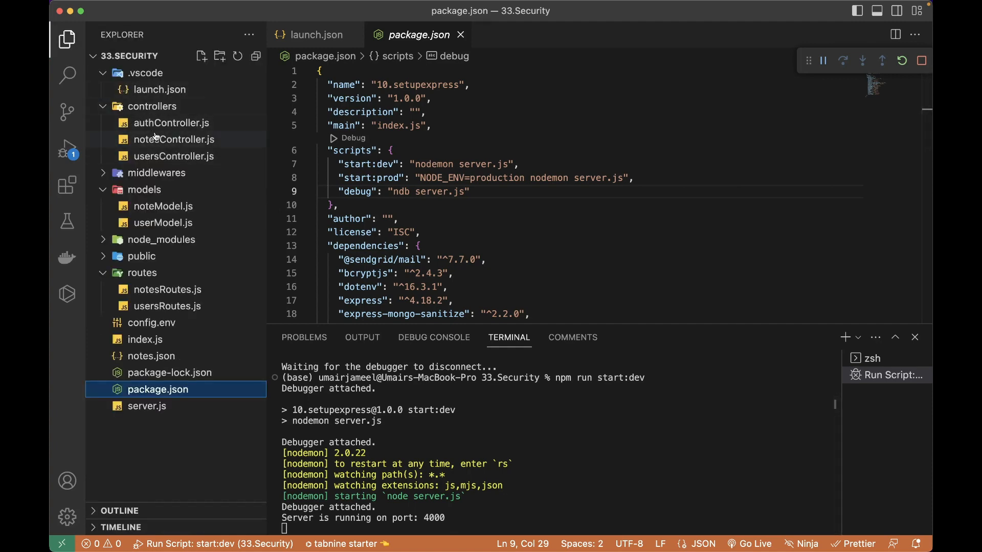
# Open controllers/notesController.js and select a line in getNotes
pyautogui.click(176, 139)
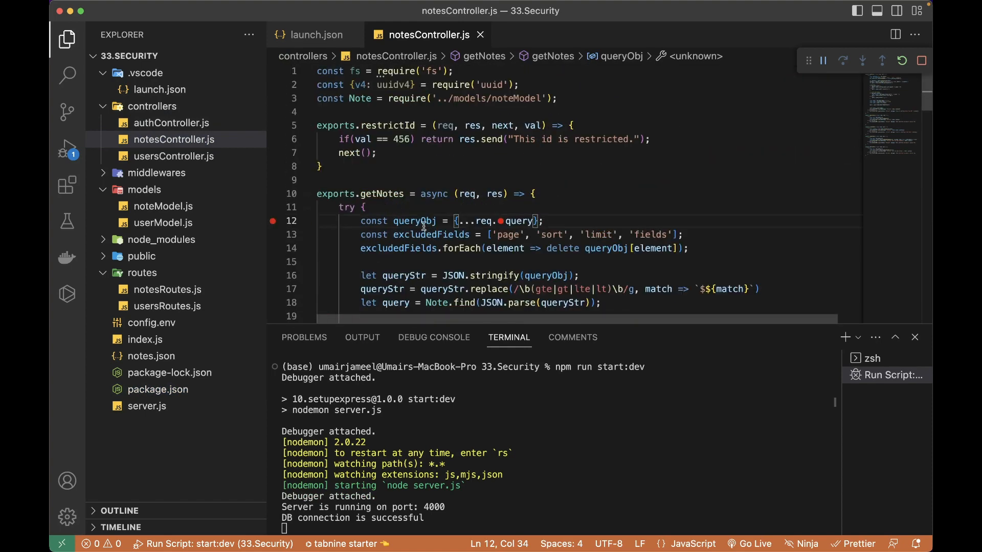
pyautogui.moveTo(361, 221); pyautogui.dragTo(543, 221)
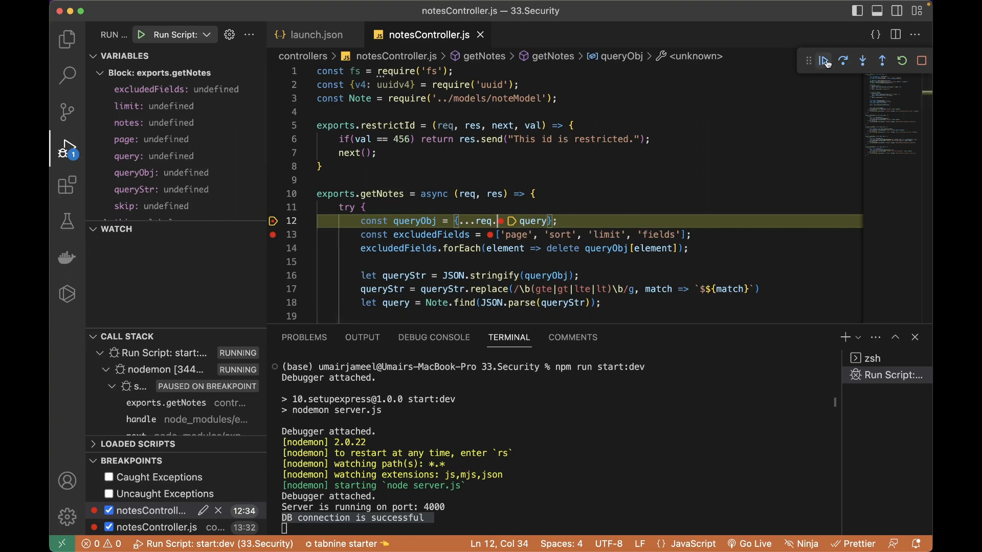
# Step over, inspect queryObj, remove the line 13 breakpoint, continue, and expand excludedFields
pyautogui.click(843, 60)
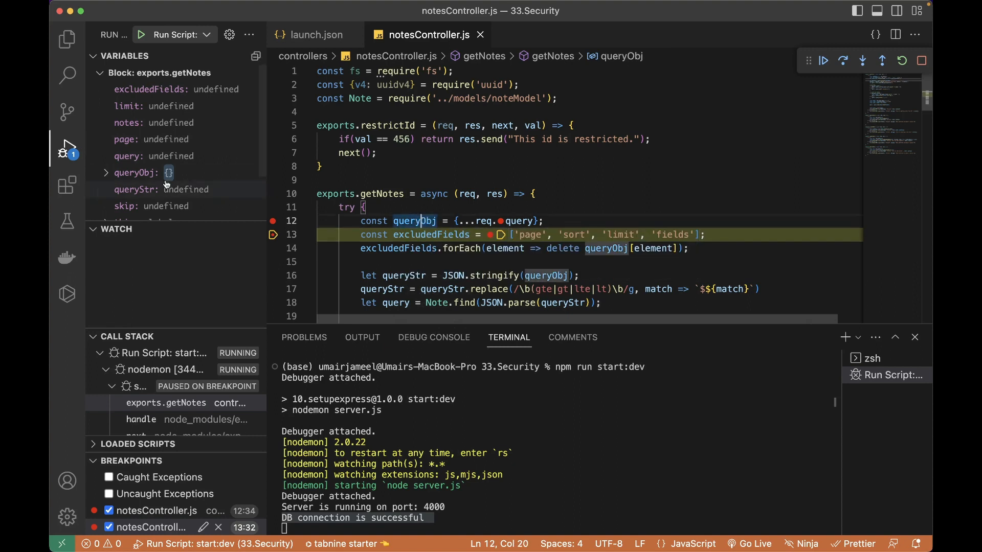
pyautogui.click(106, 173)
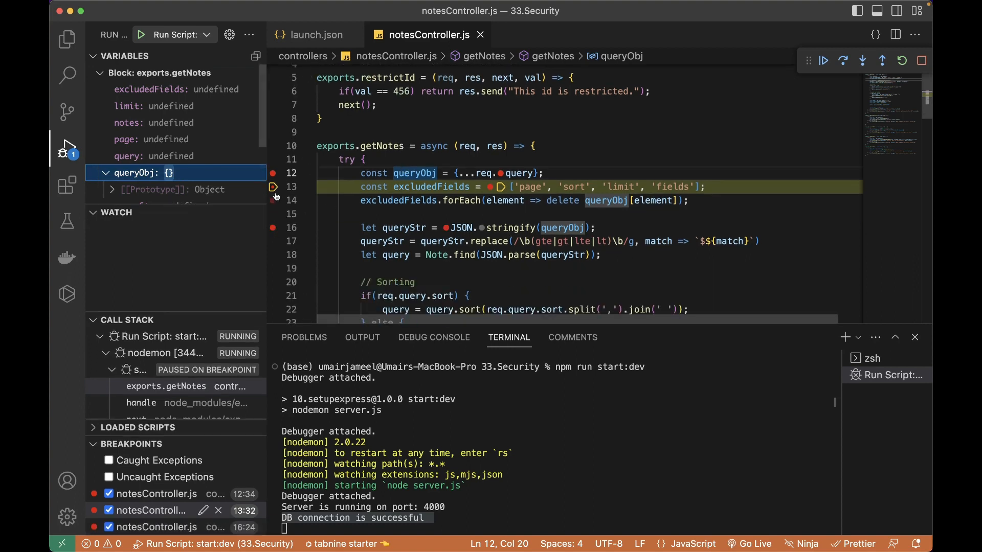
pyautogui.click(843, 61)
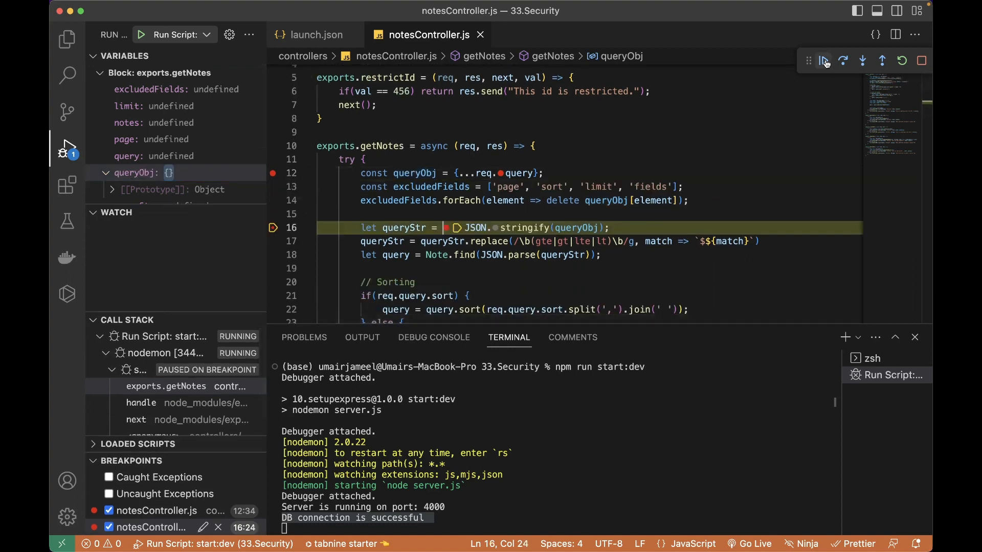
pyautogui.click(842, 60)
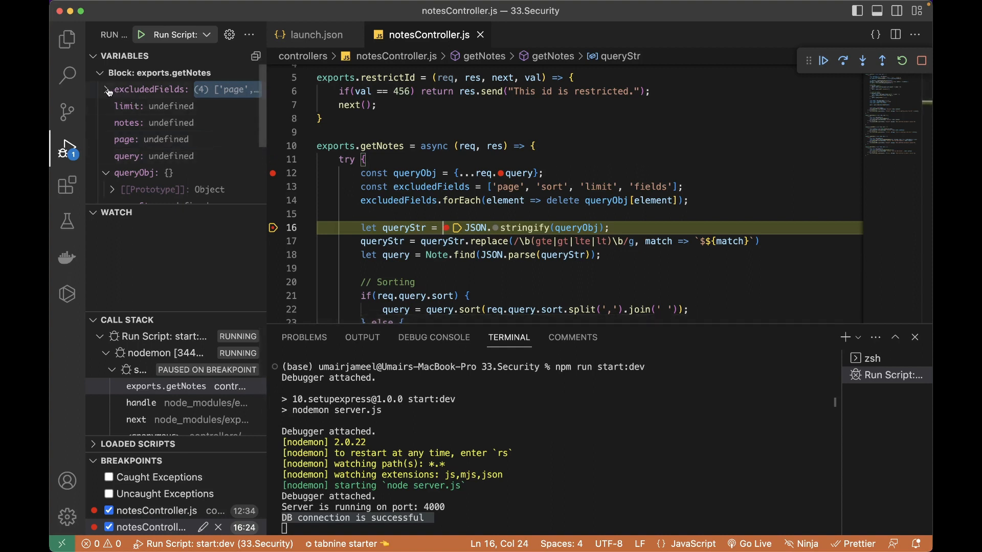
pyautogui.click(105, 89)
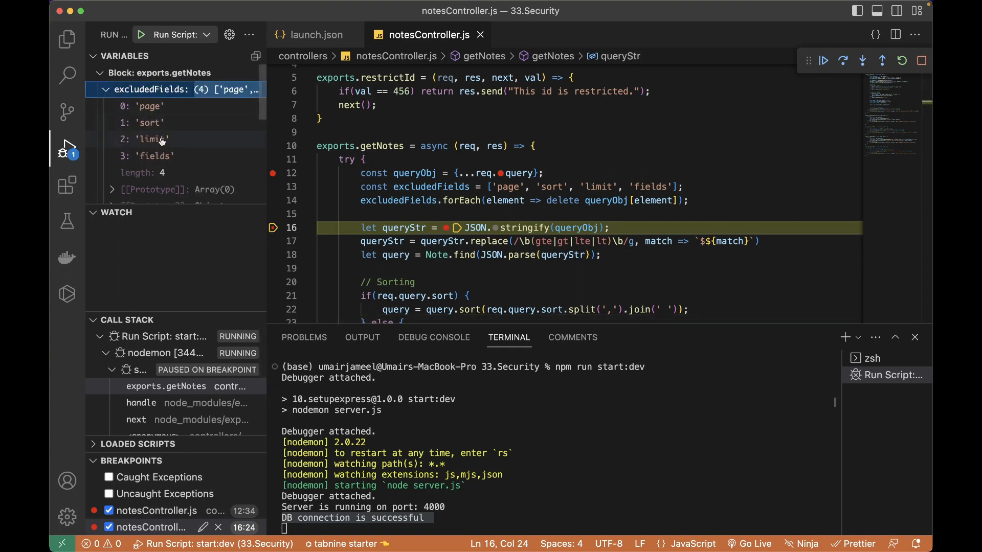
pyautogui.moveTo(430, 186)
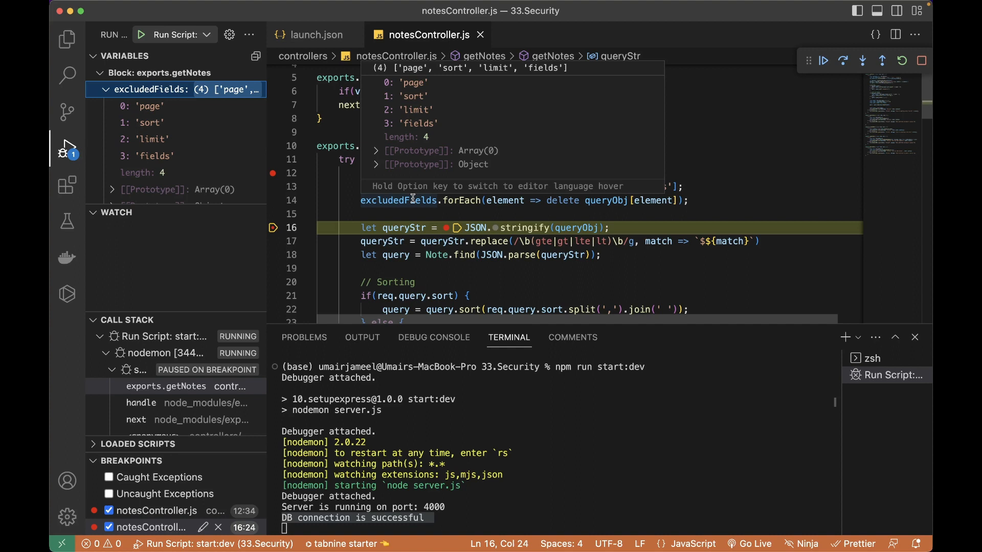
pyautogui.moveTo(391, 91)
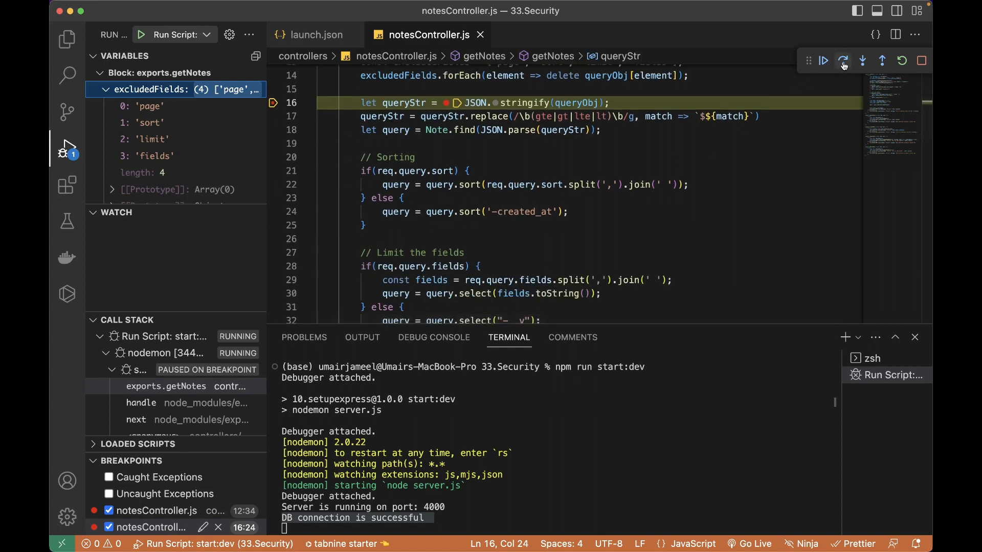
pyautogui.moveTo(844, 60)
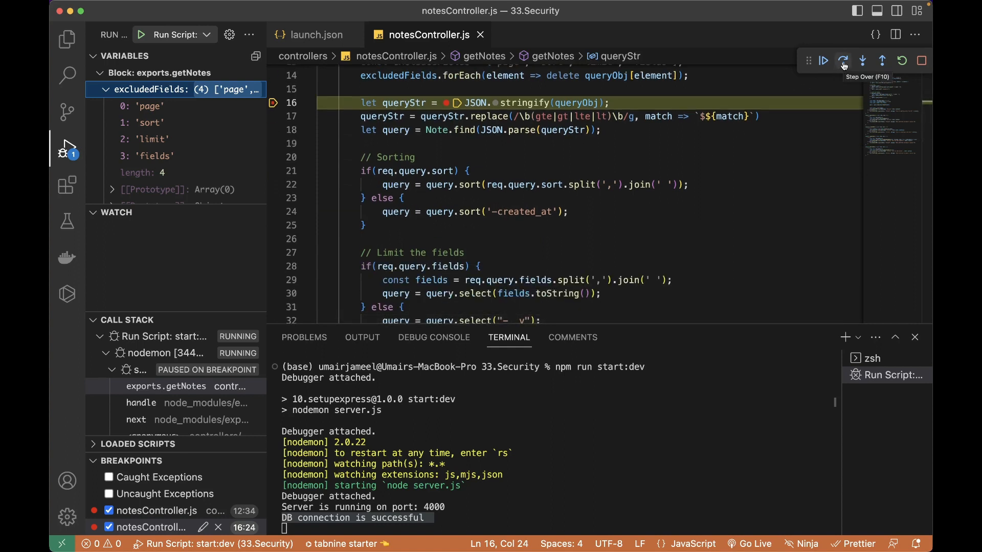
pyautogui.moveTo(862, 60)
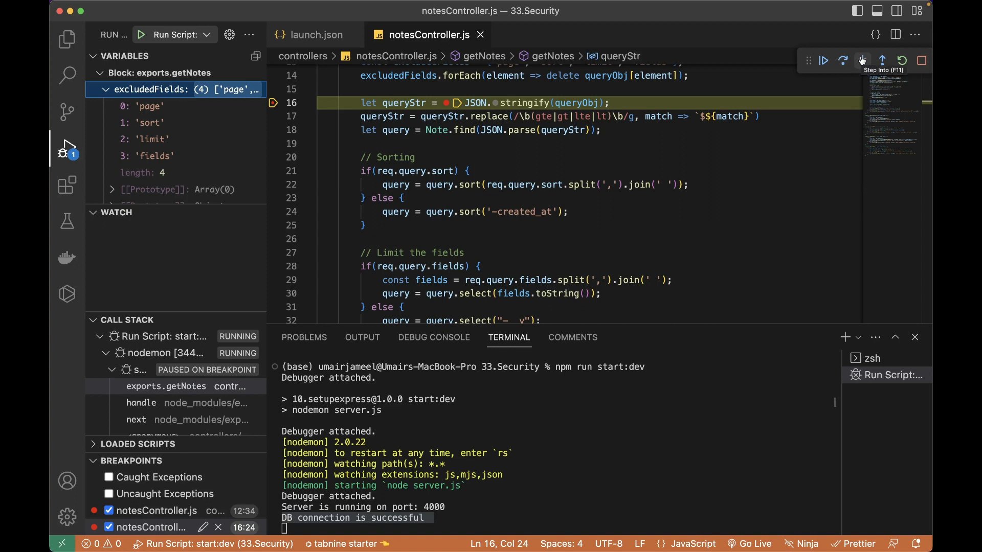
pyautogui.moveTo(900, 60)
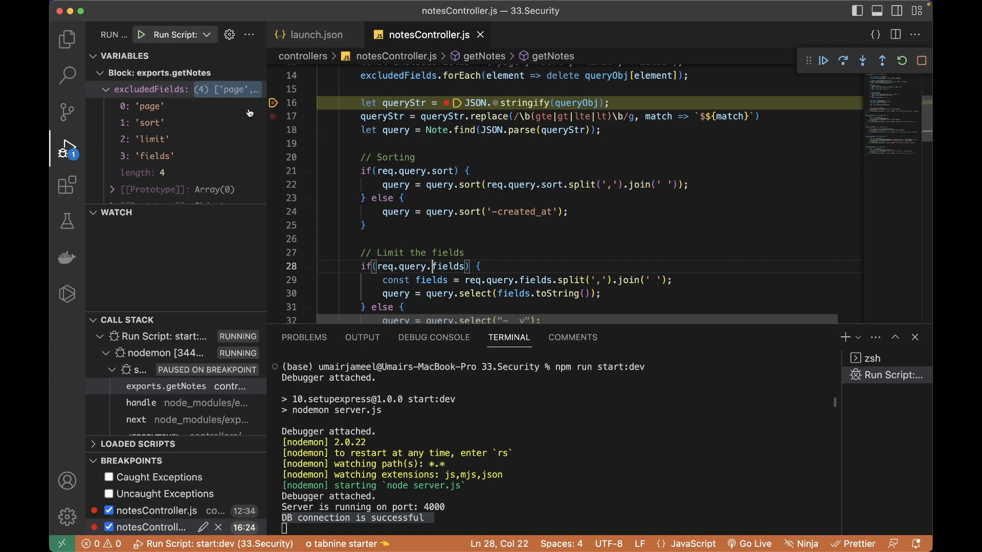
# Open package.json from the Explorer and select the debug script name
pyautogui.click(67, 39)
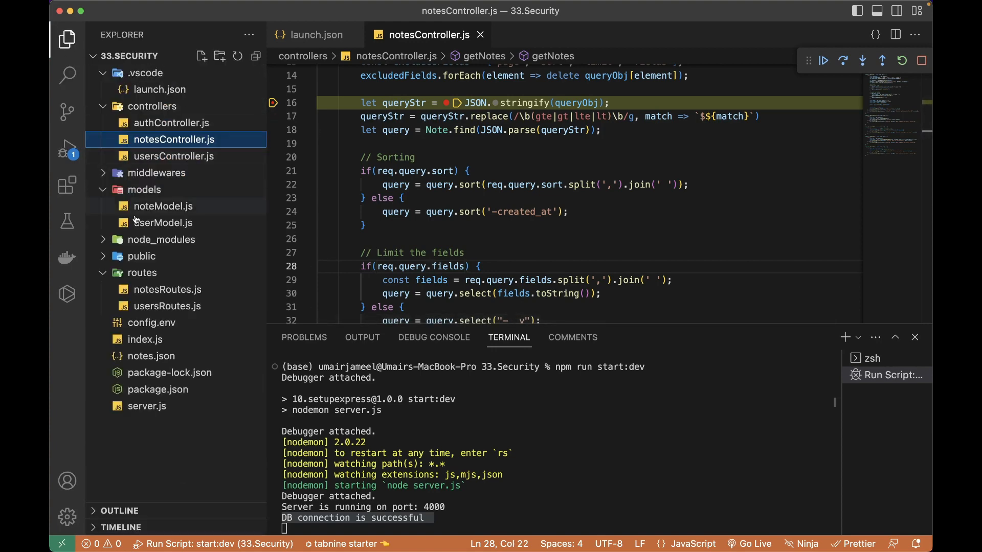
pyautogui.click(158, 390)
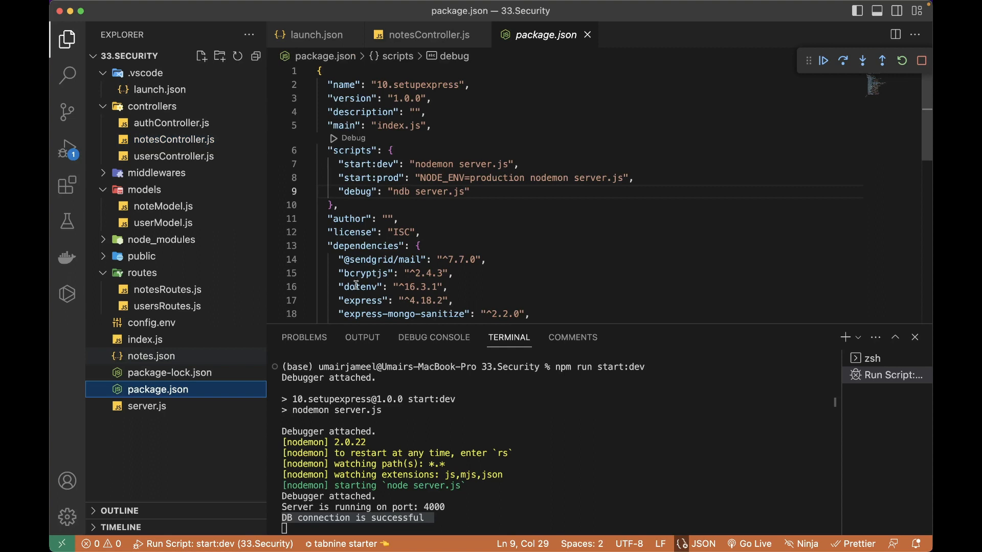
pyautogui.doubleClick(400, 191)
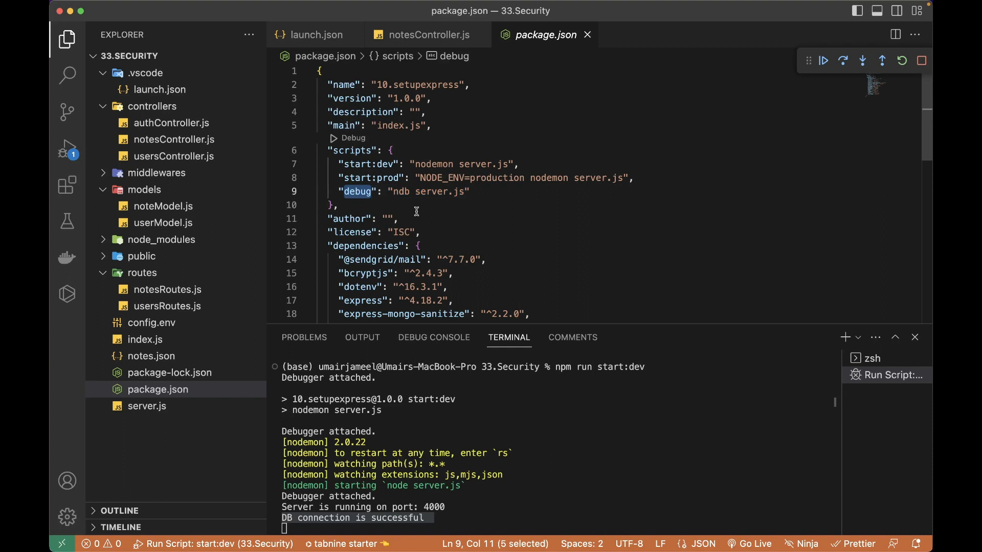
# Stop the running debug session and open server.js
pyautogui.click(922, 61)
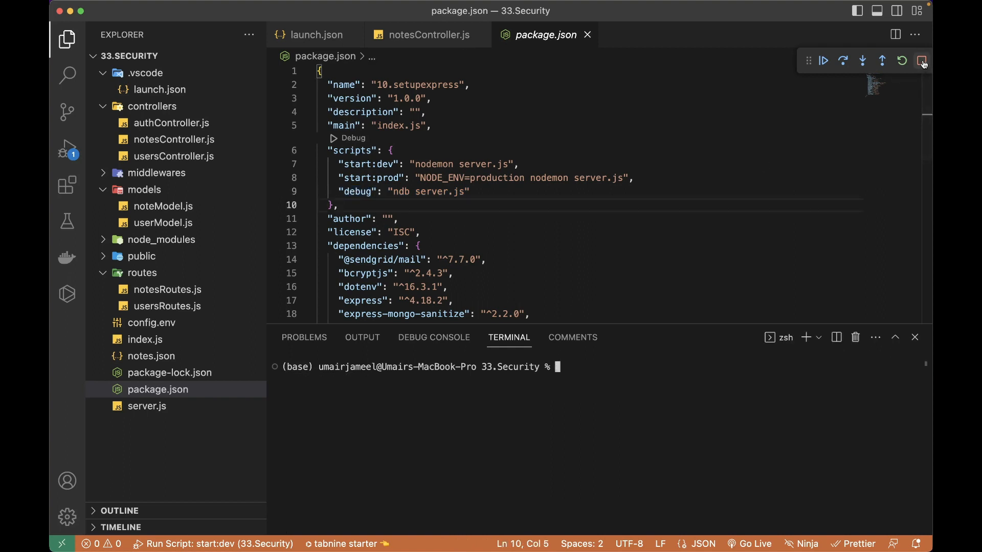
pyautogui.click(920, 61)
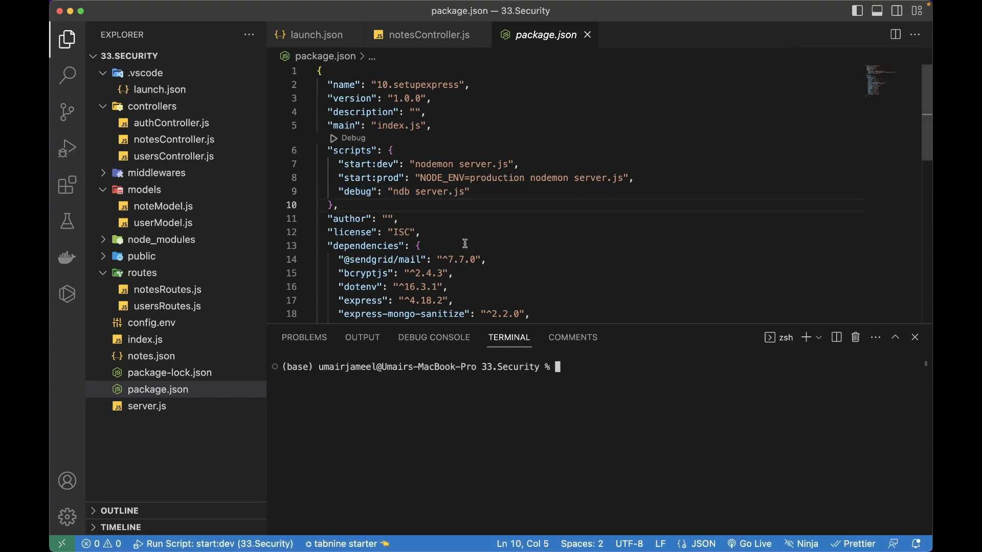
pyautogui.moveTo(377, 178)
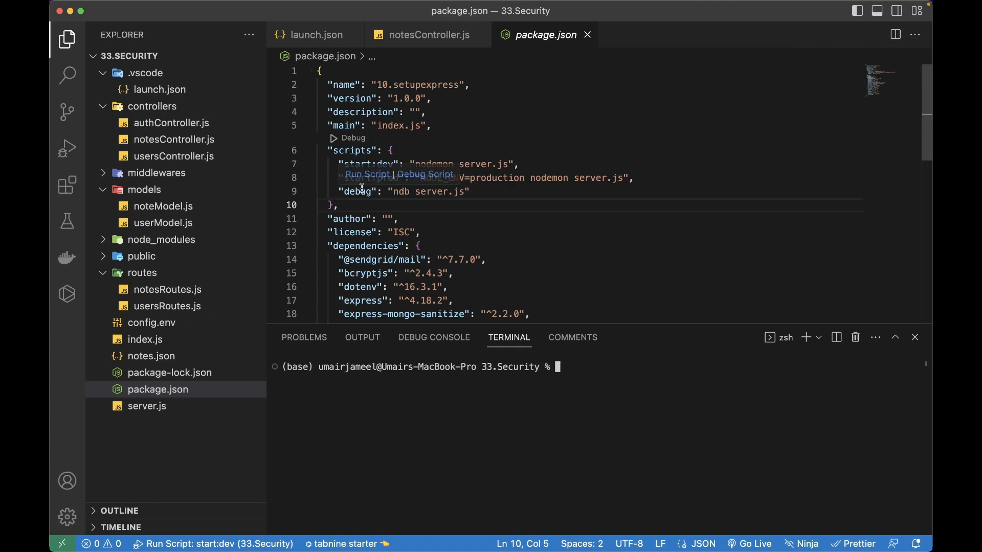
pyautogui.doubleClick(401, 191)
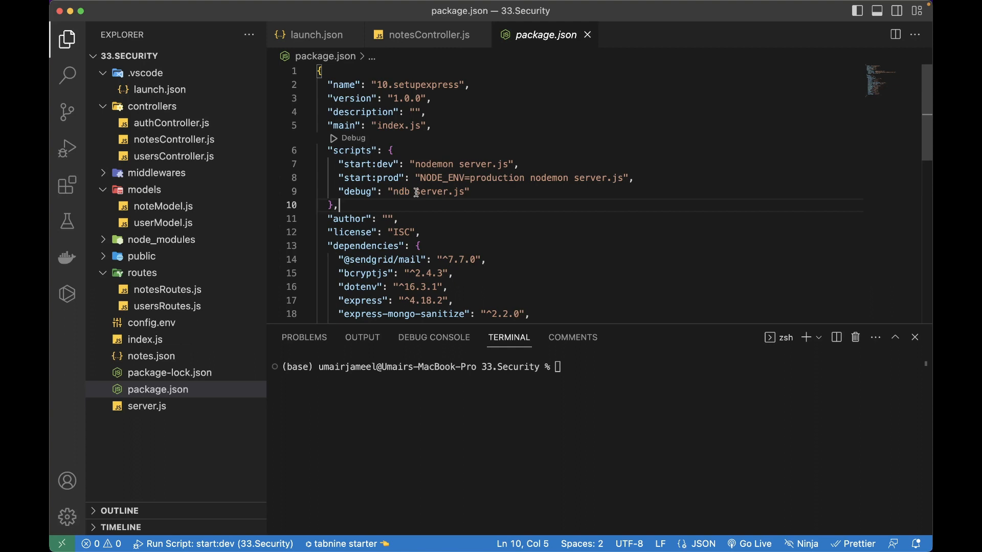
pyautogui.doubleClick(440, 192)
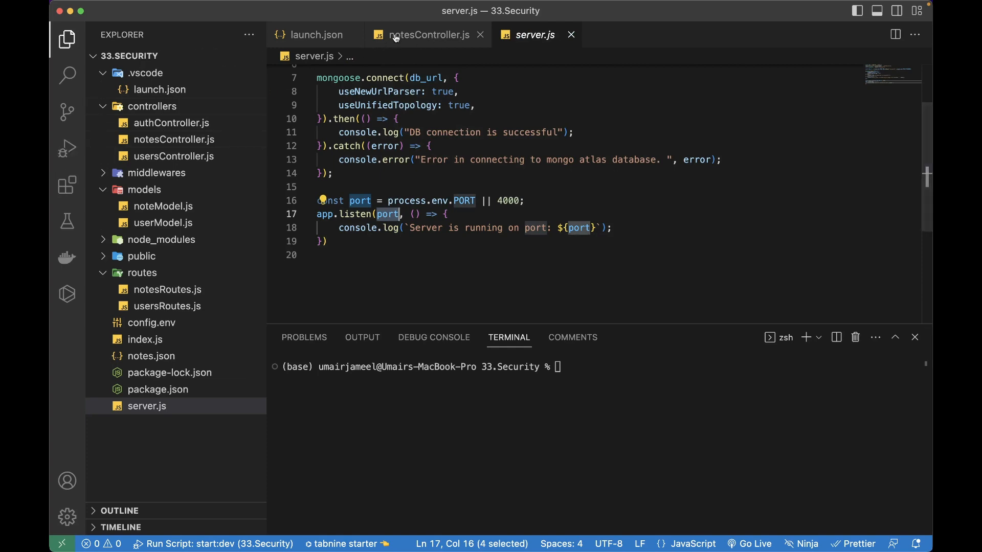
# Hide and restore the Explorer sidebar, then reopen package.json
pyautogui.click(66, 39)
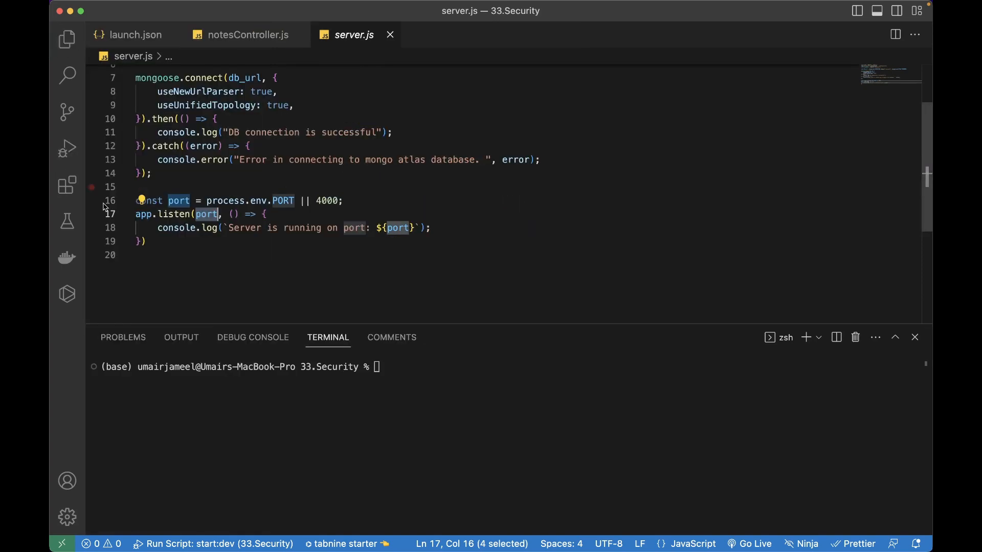
pyautogui.click(66, 39)
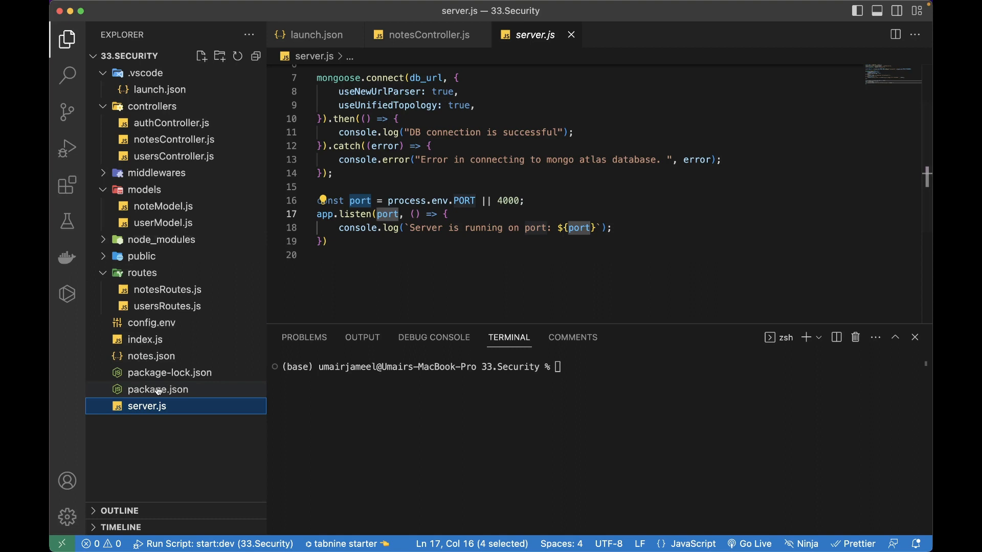
pyautogui.click(159, 389)
pyautogui.write('npm run debug')
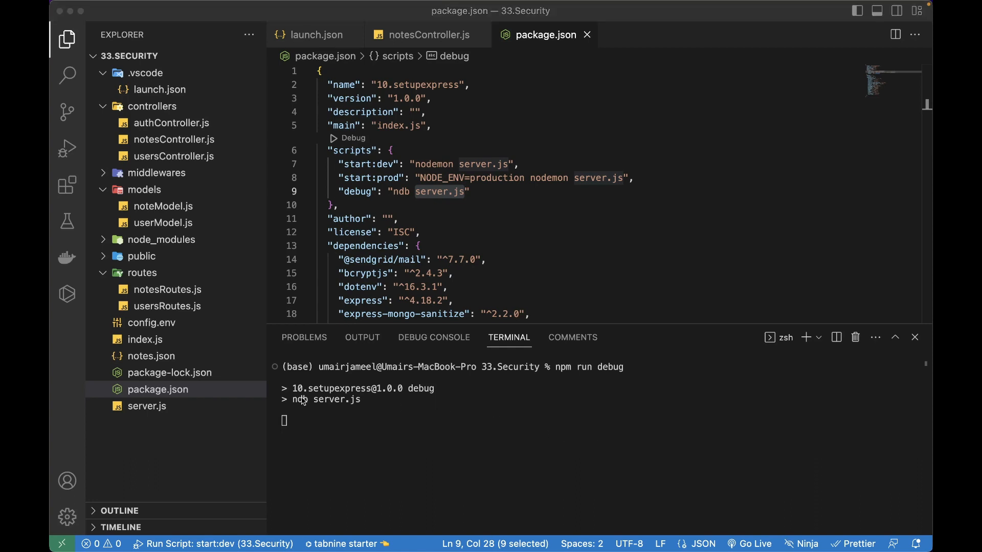
pyautogui.moveTo(374, 400)
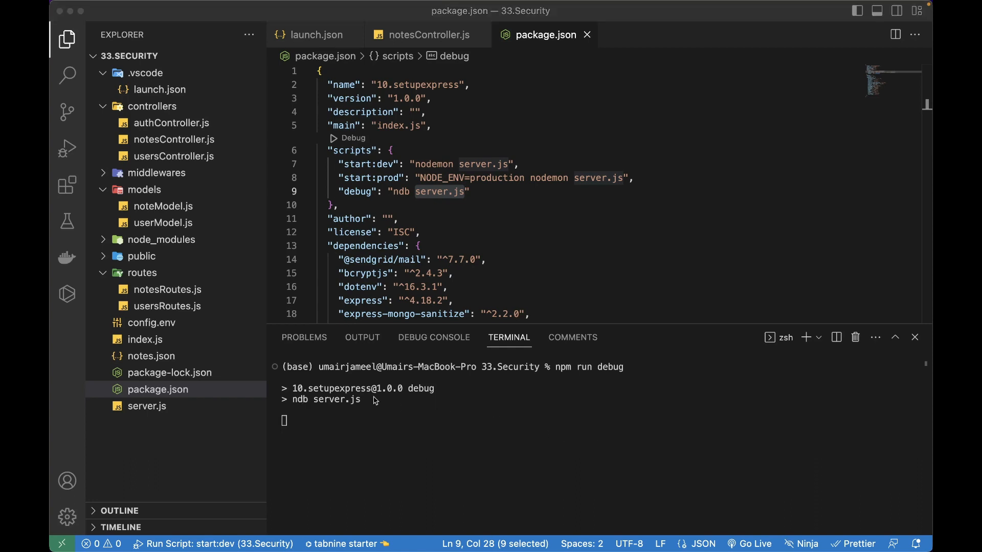
pyautogui.moveTo(396, 322)
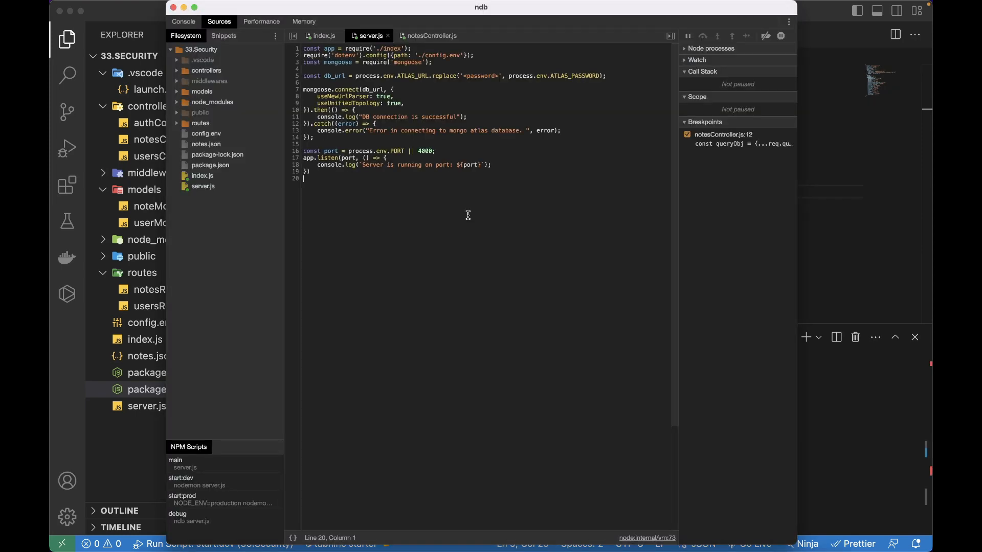
pyautogui.moveTo(201, 91)
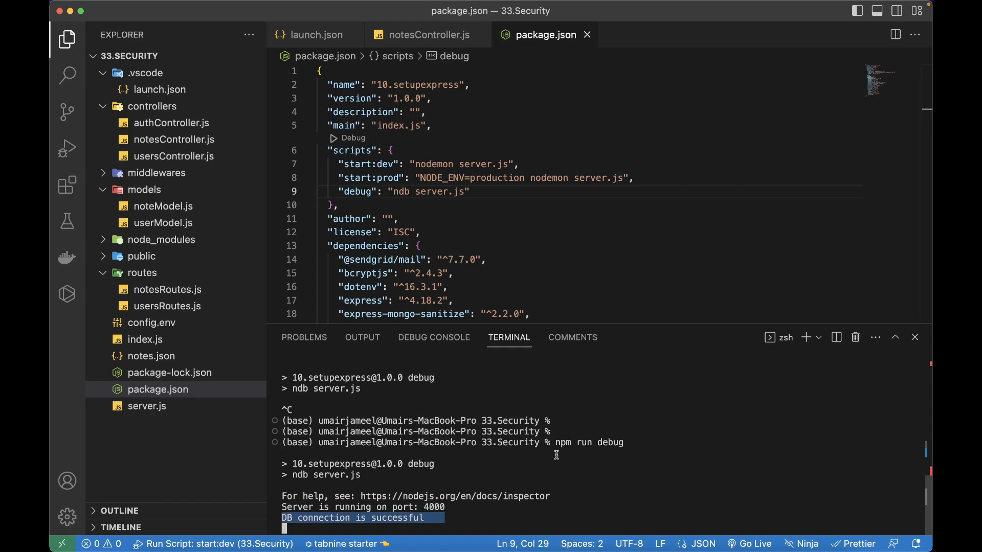
pyautogui.moveTo(532, 363)
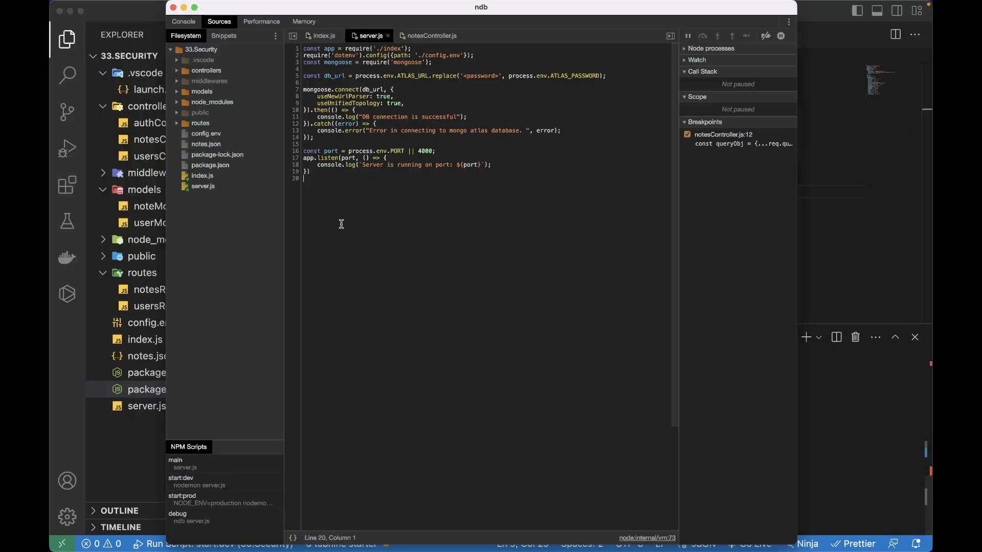
# Show notesController.js in ndb and toggle its line 12 breakpoint off and back on
pyautogui.click(429, 35)
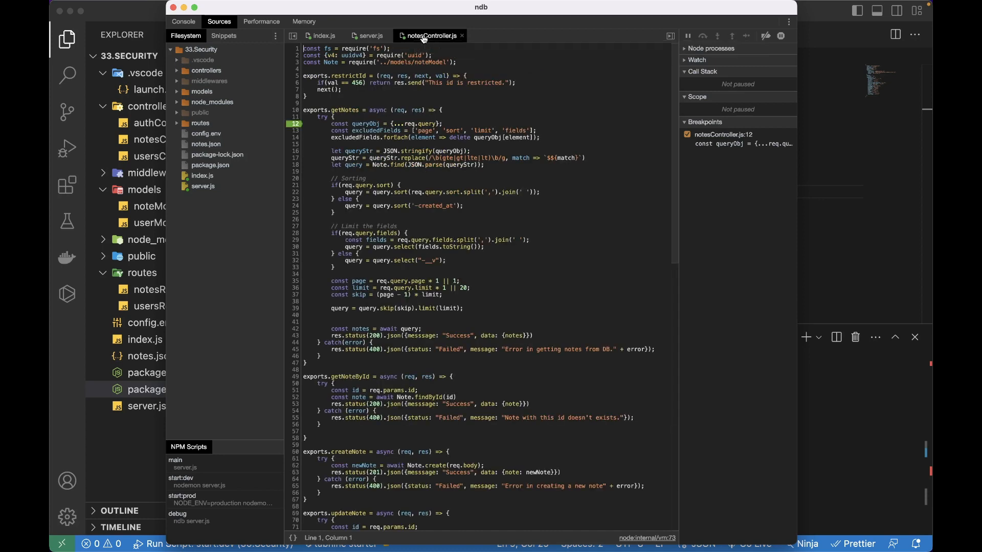
pyautogui.click(295, 123)
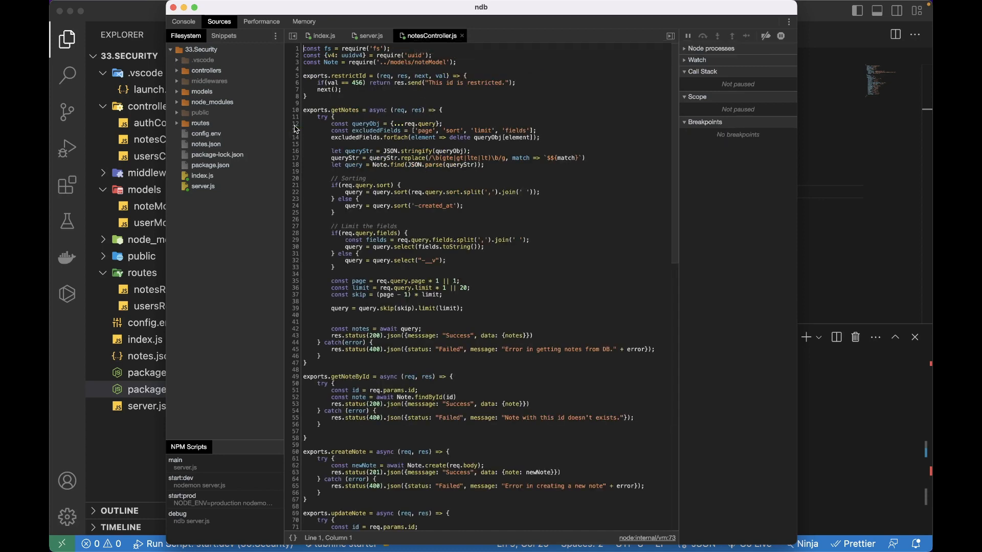
pyautogui.click(294, 123)
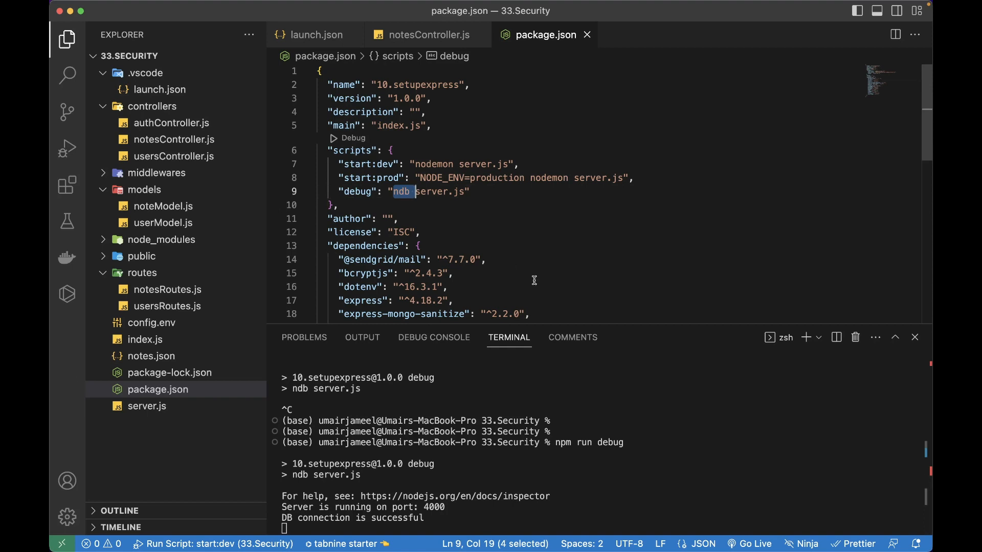
pyautogui.moveTo(517, 253)
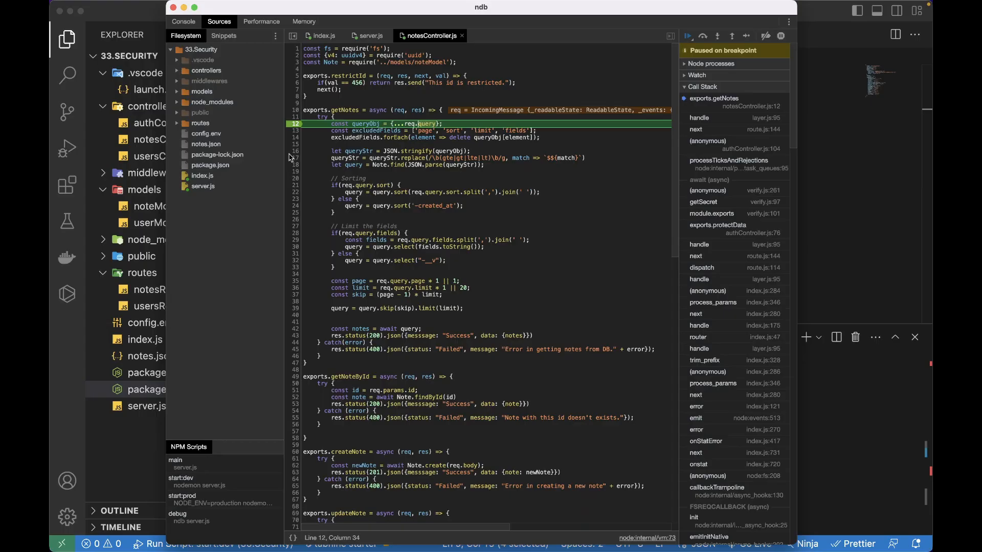
# Break getNotes at line 16 and expand excludedFields: page, sort, limit, fields
pyautogui.click(686, 36)
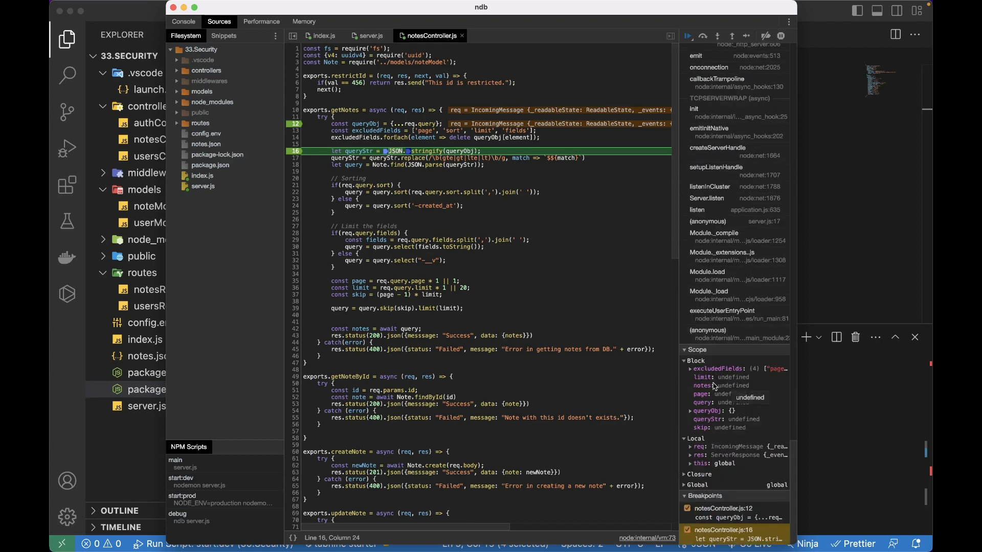
pyautogui.click(690, 368)
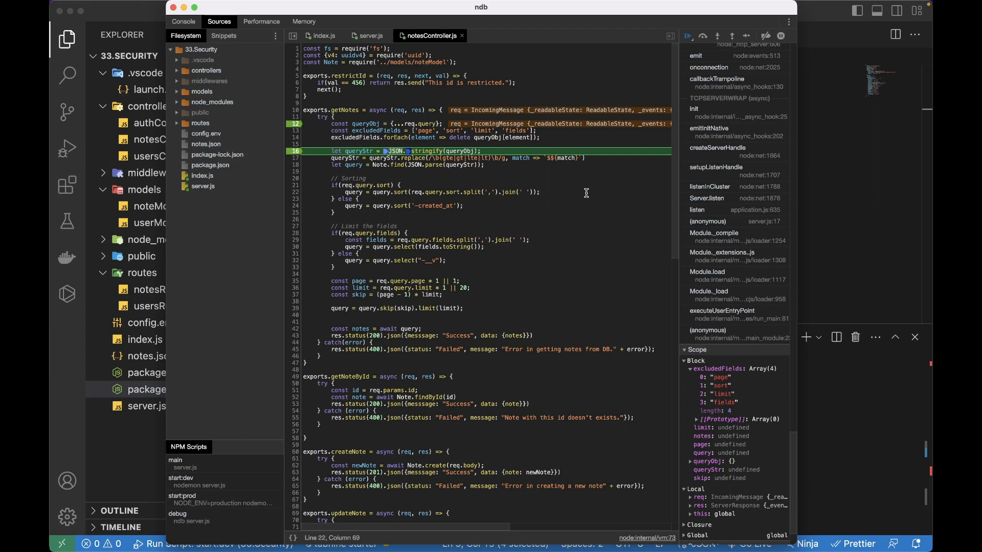
pyautogui.click(540, 193)
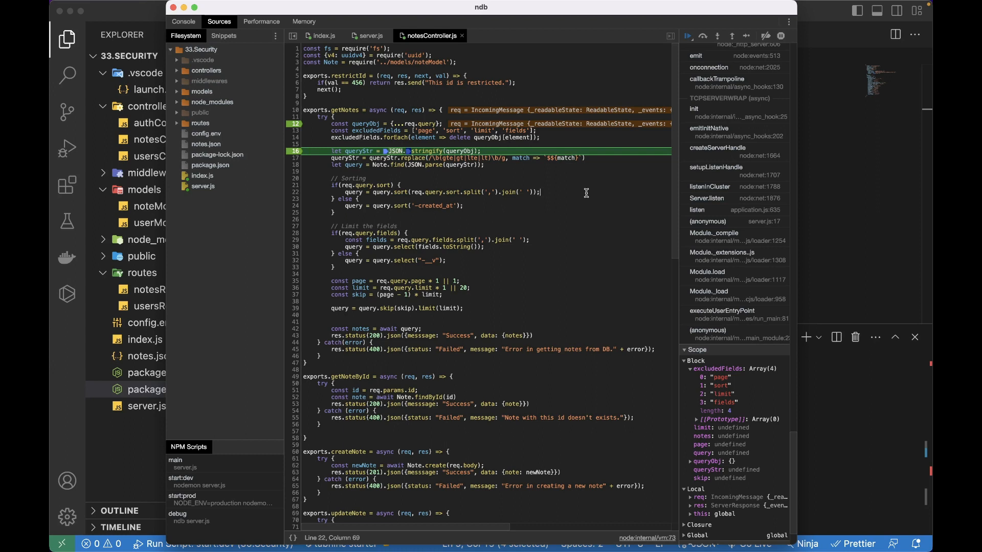